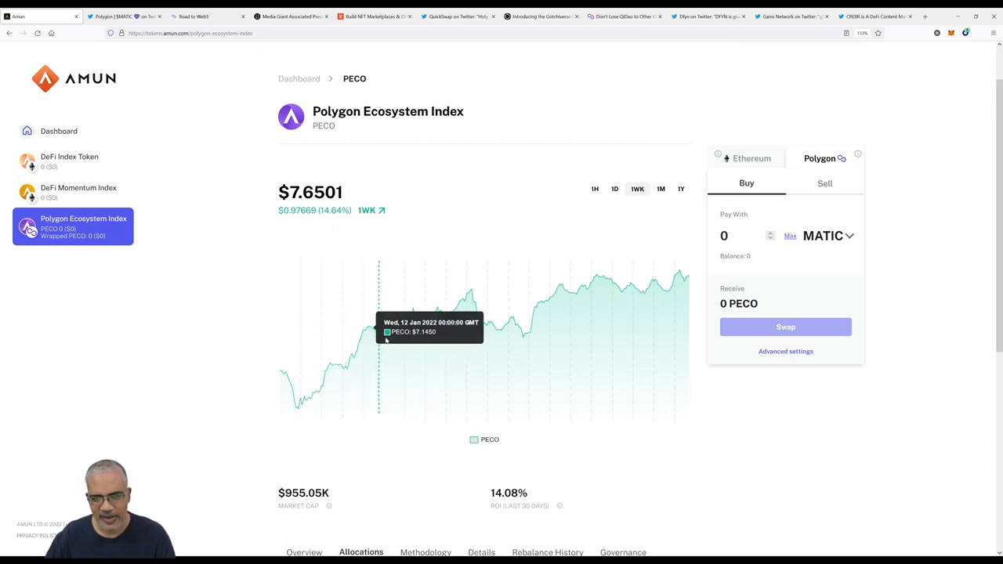
mouse_move(470, 311)
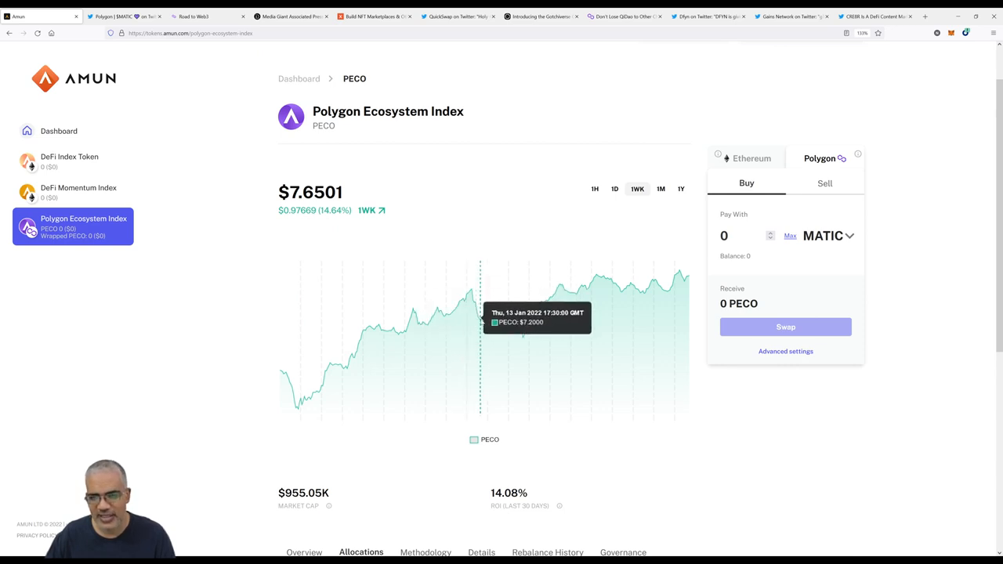
mouse_move(541, 313)
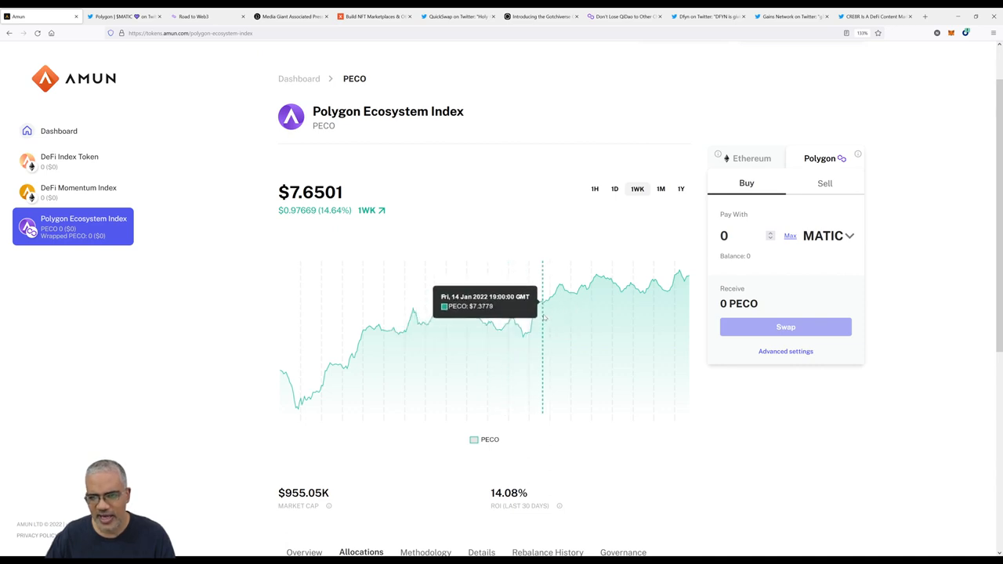
mouse_move(626, 279)
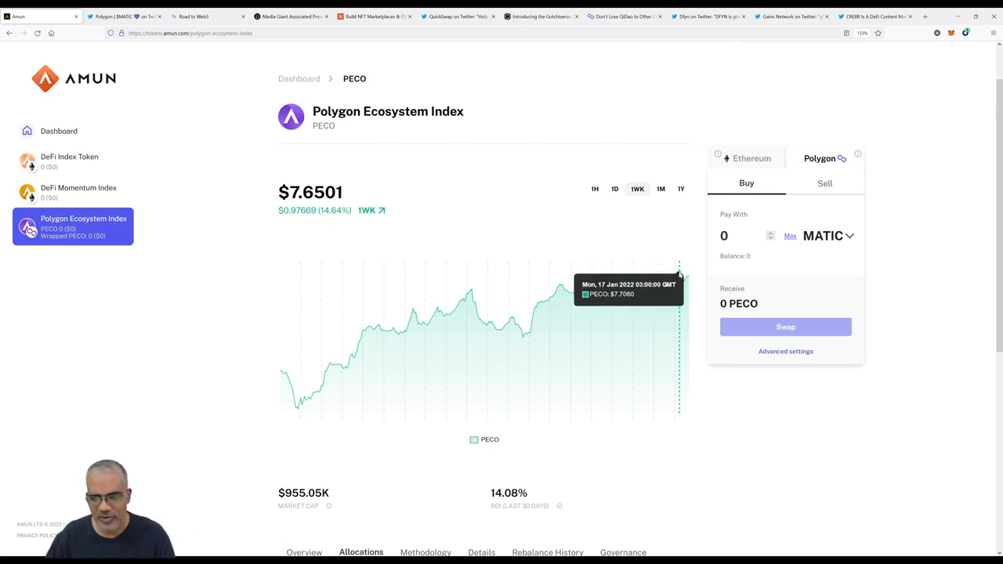
mouse_move(686, 279)
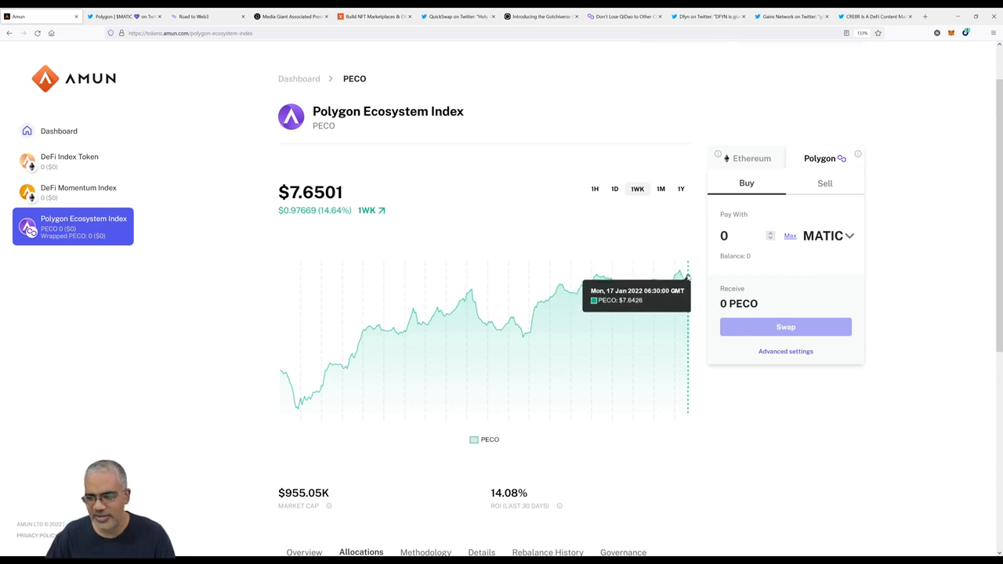
mouse_move(683, 279)
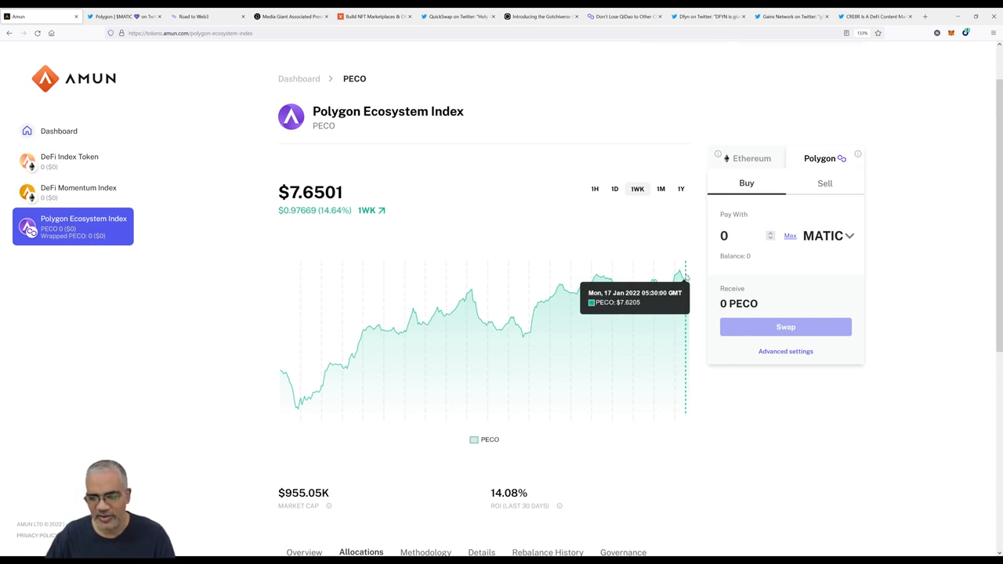
Scroll the Amun PECO page down to the Allocations table of holdings and weights.
scroll("down", 3)
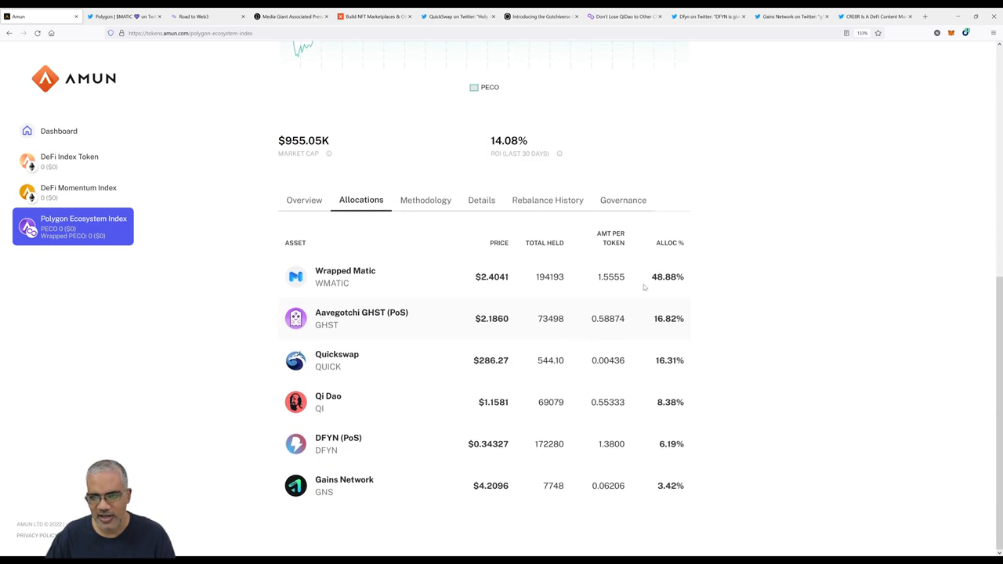
mouse_move(572, 323)
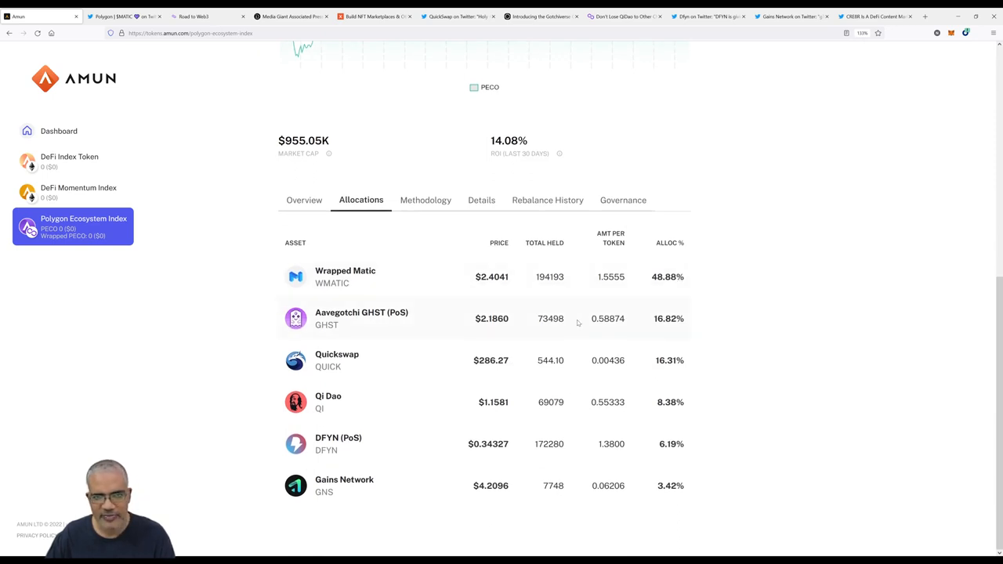
mouse_move(360, 312)
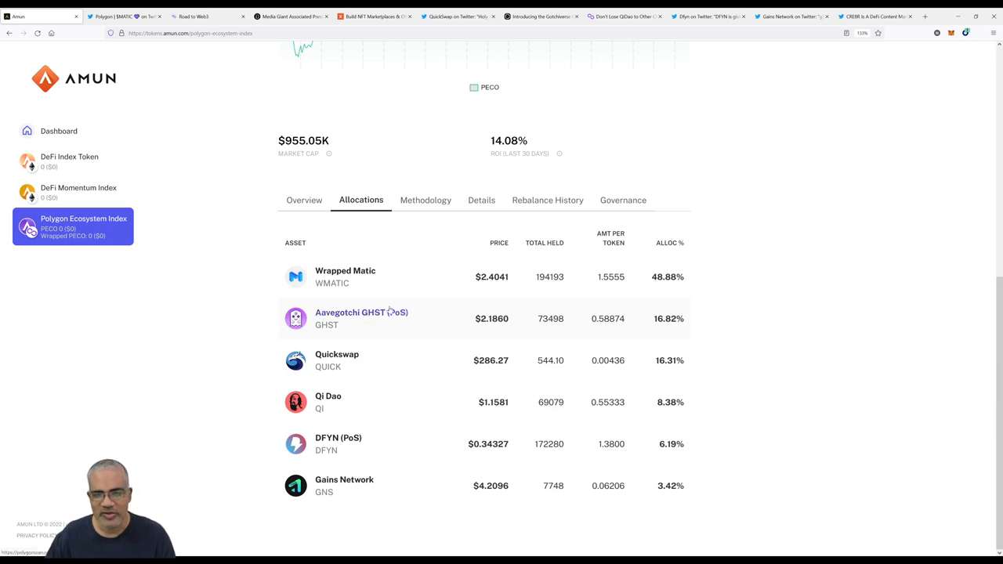
Switch to the ETHGlobal Road to Web3 event tab, powered by Polygon, Feb 3rd–8th.
left_click(122, 16)
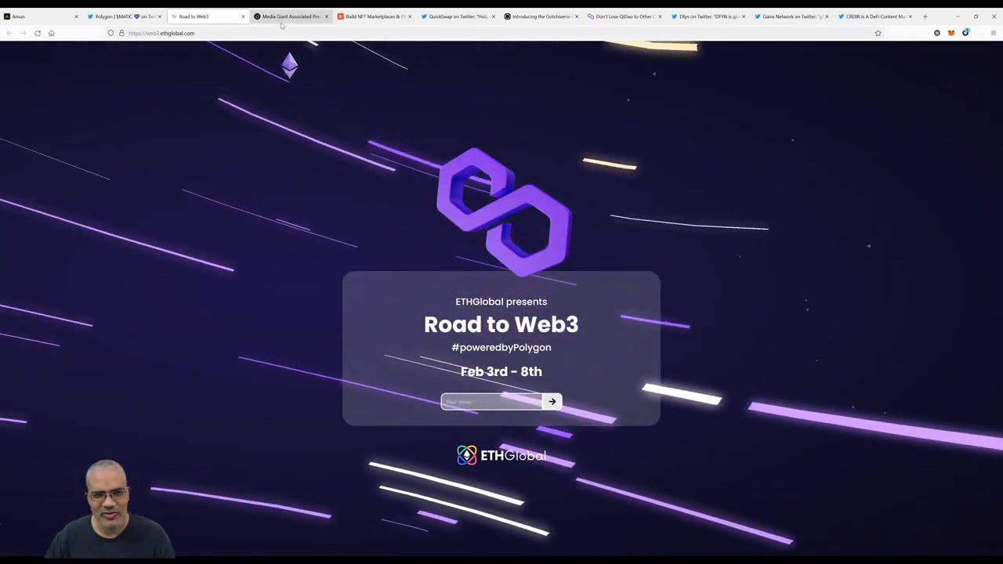
Switch to The Daily Hodl tab on Associated Press choosing Polygon for its NFT marketplace.
left_click(290, 15)
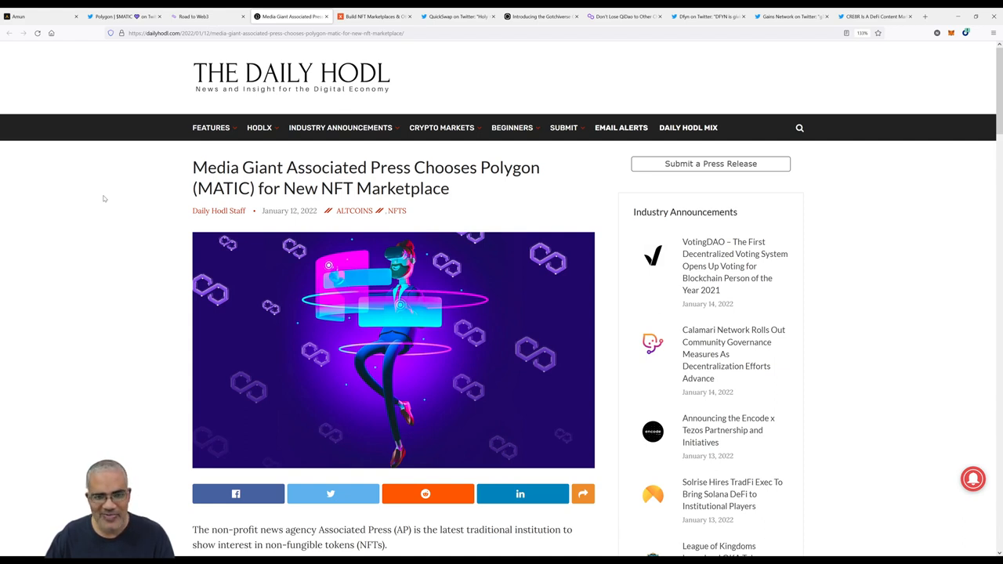
mouse_move(107, 197)
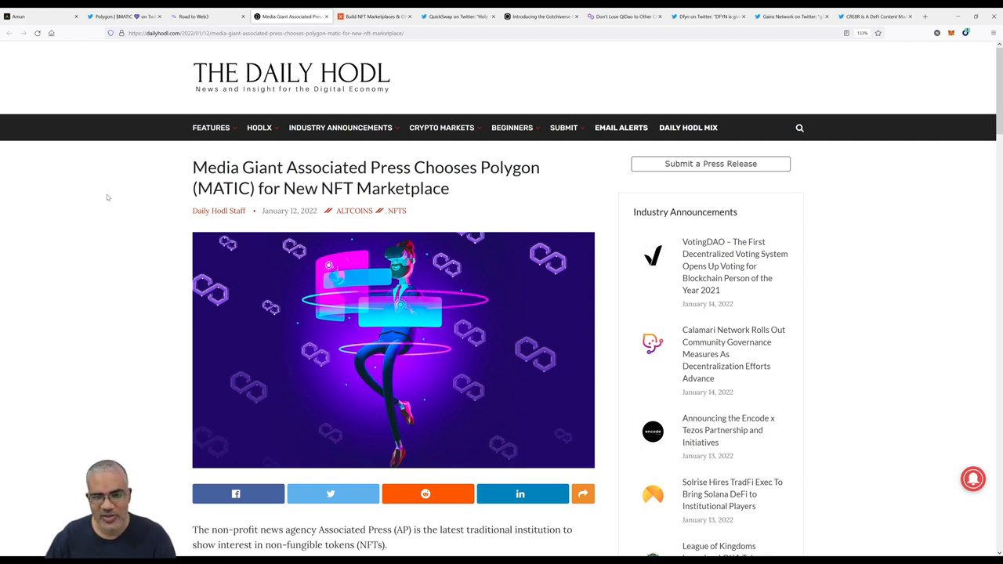
Read down the AP article to the paragraph naming Xooa as NFT technology partner.
scroll("down", 3)
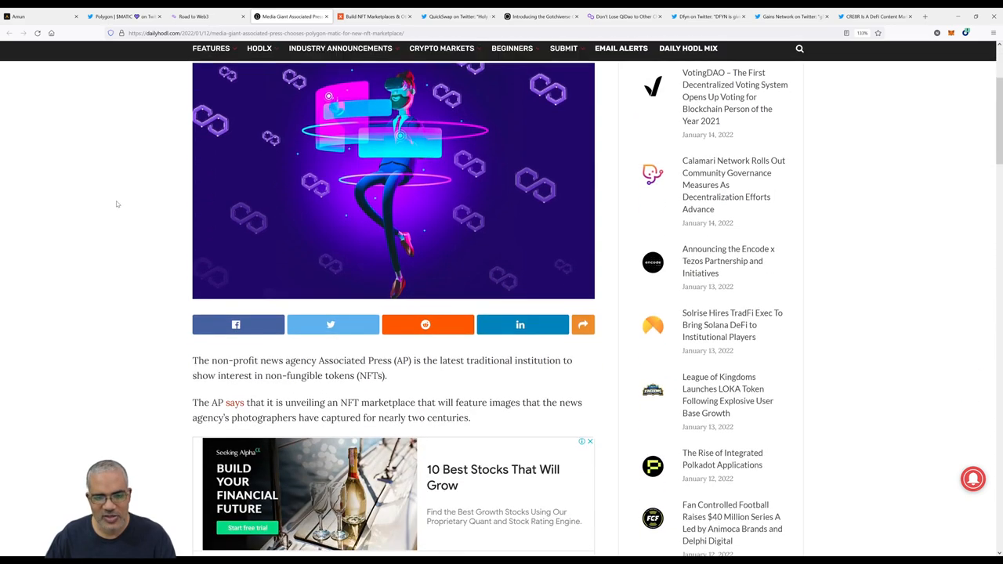
scroll("down", 3)
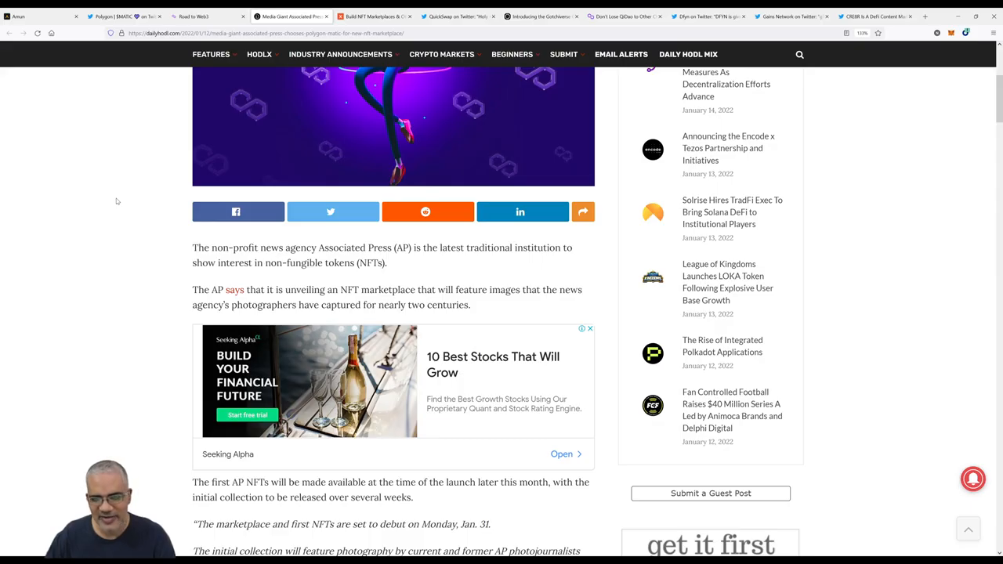
scroll("down", 3)
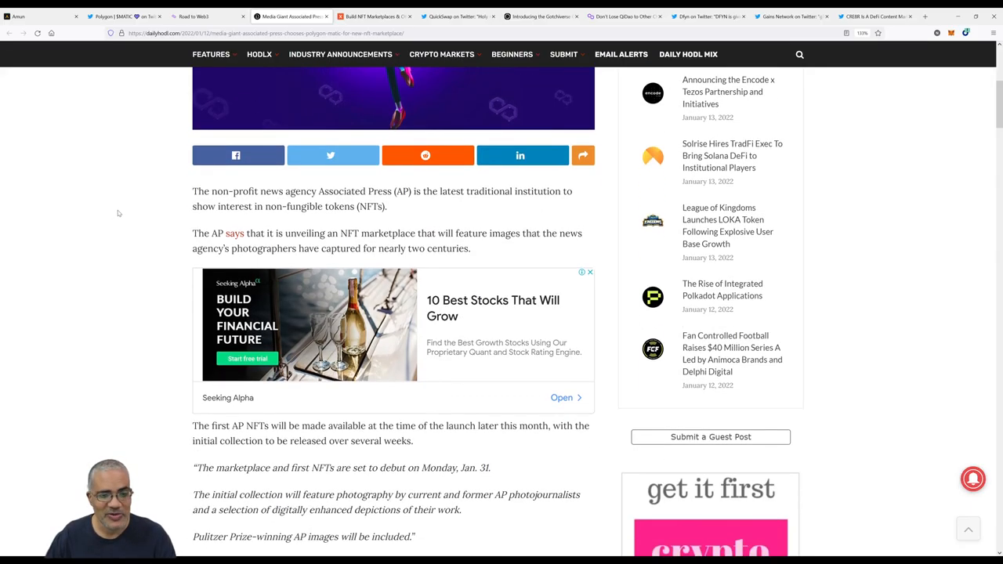
scroll("down", 3)
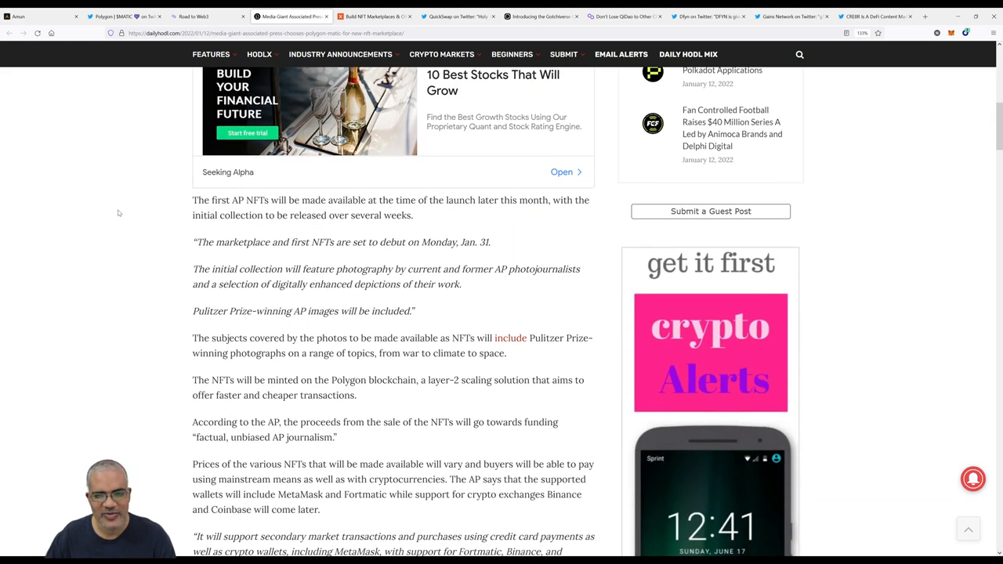
scroll("down", 3)
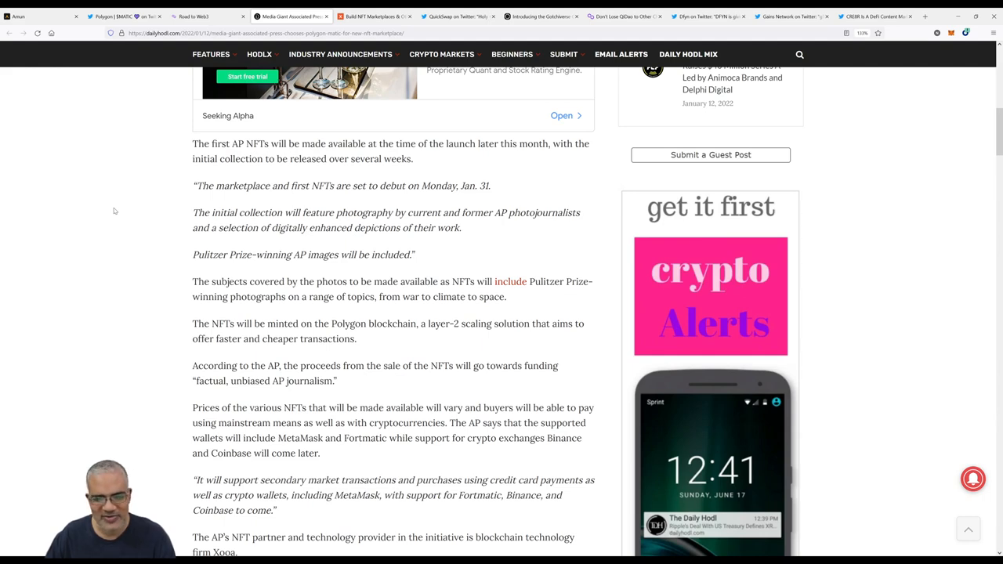
scroll("down", 3)
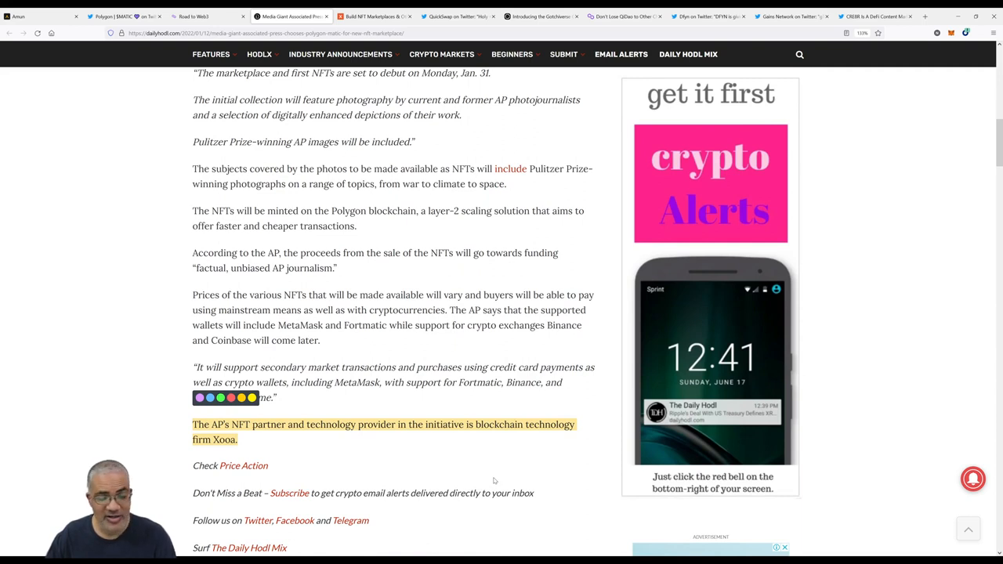
mouse_move(470, 394)
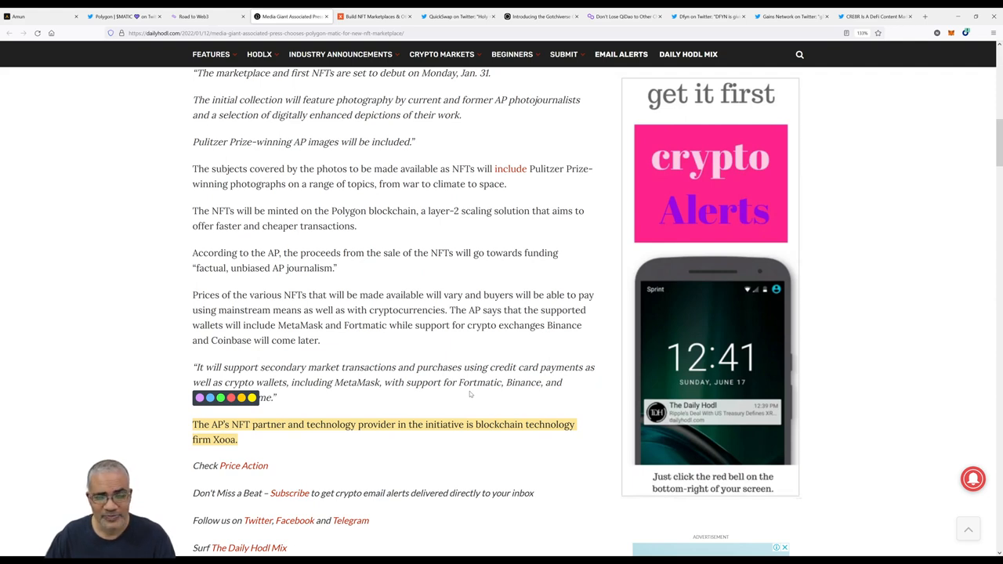
mouse_move(432, 271)
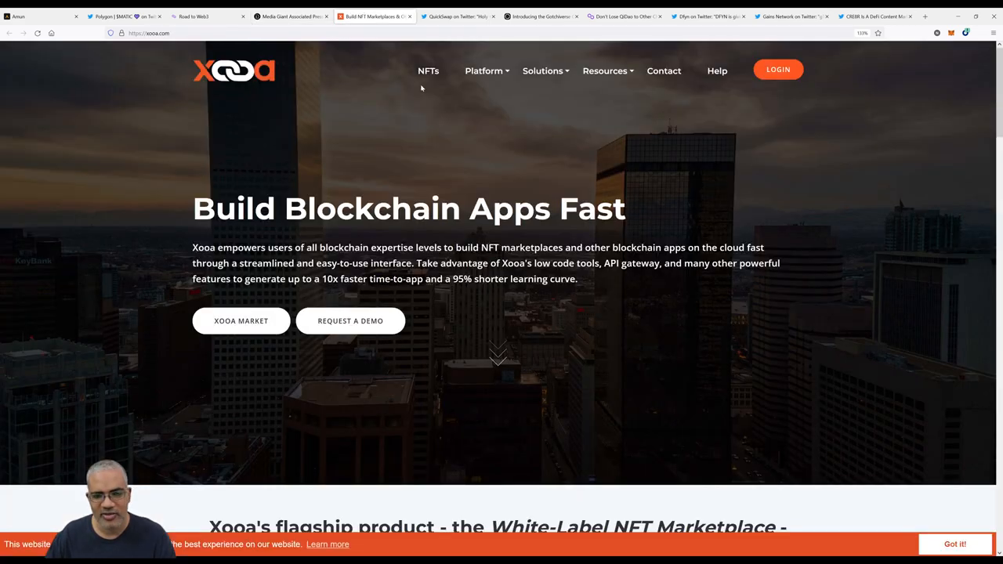
mouse_move(514, 301)
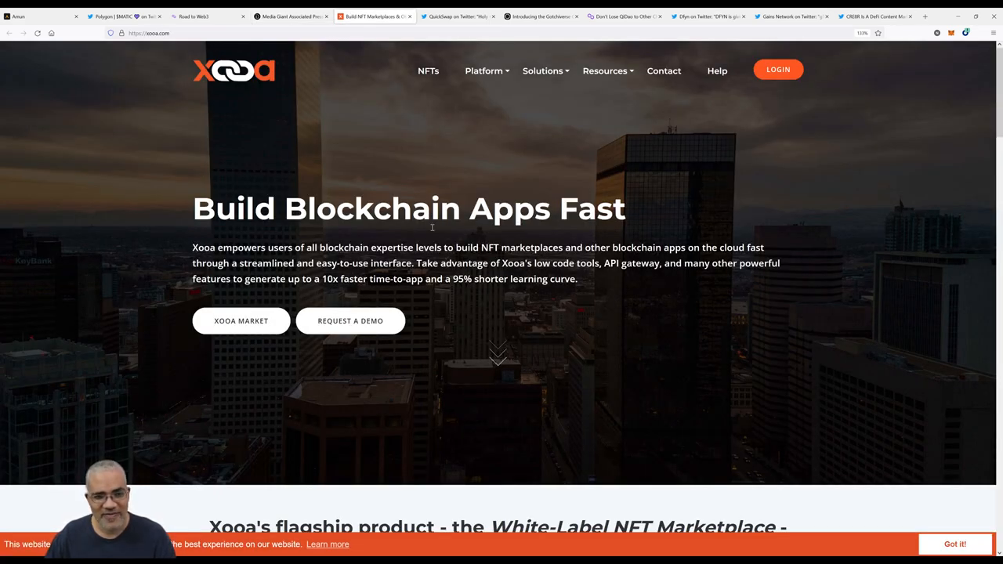
mouse_move(326, 260)
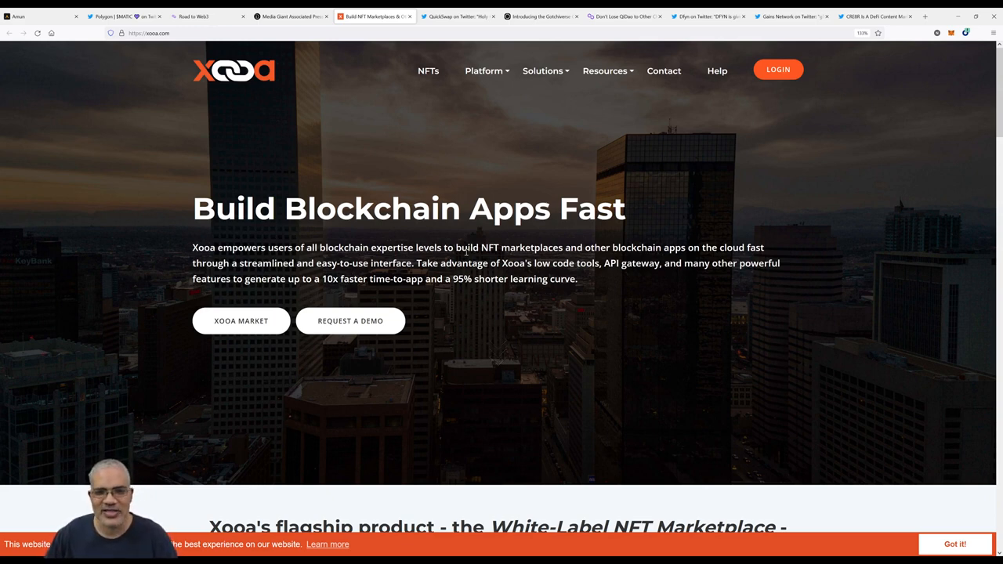
mouse_move(467, 252)
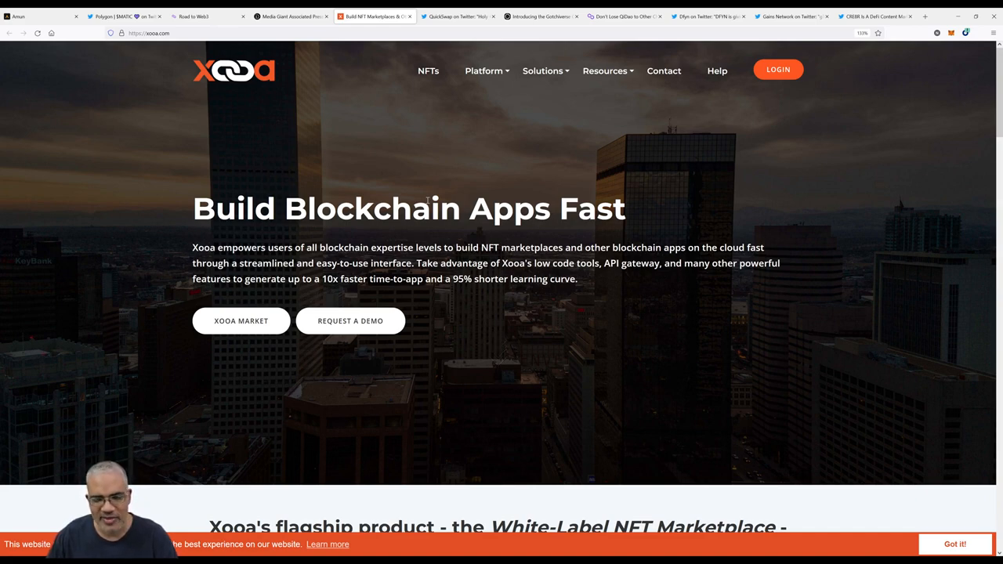
Scroll the Xooa homepage to the For Crypto & Mainstream Audiences section with its NFT wallet preview.
scroll("down", 3)
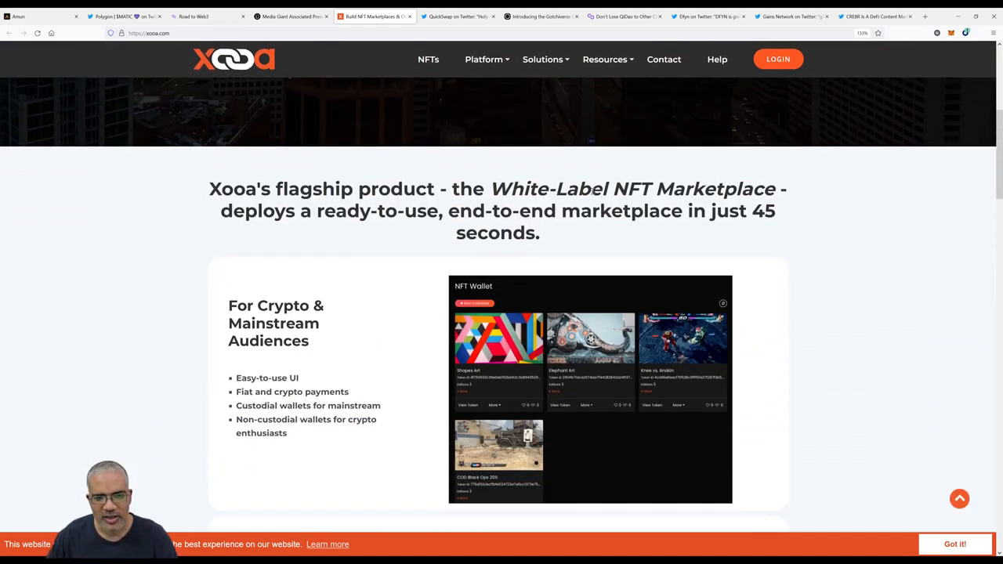
scroll("down", 3)
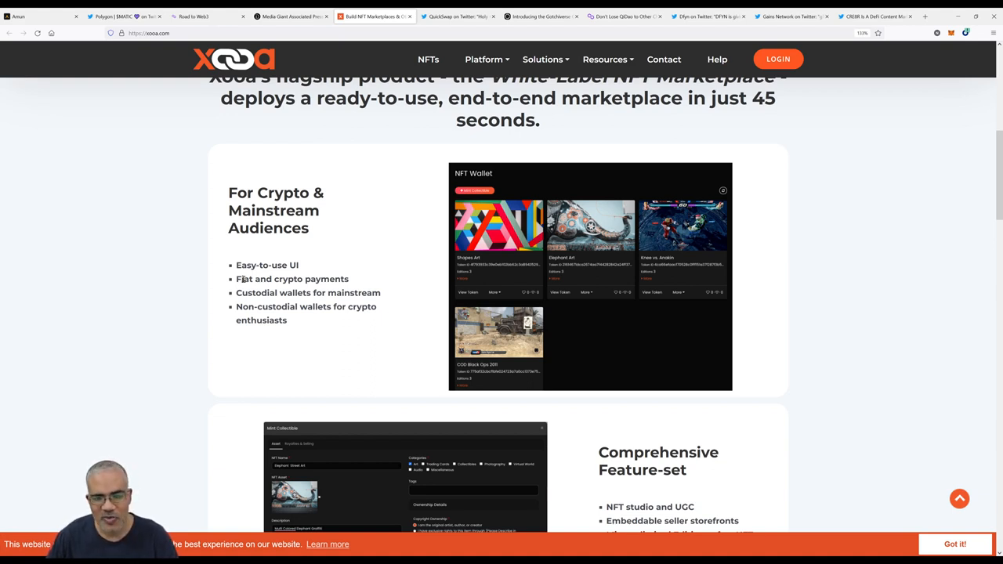
mouse_move(313, 332)
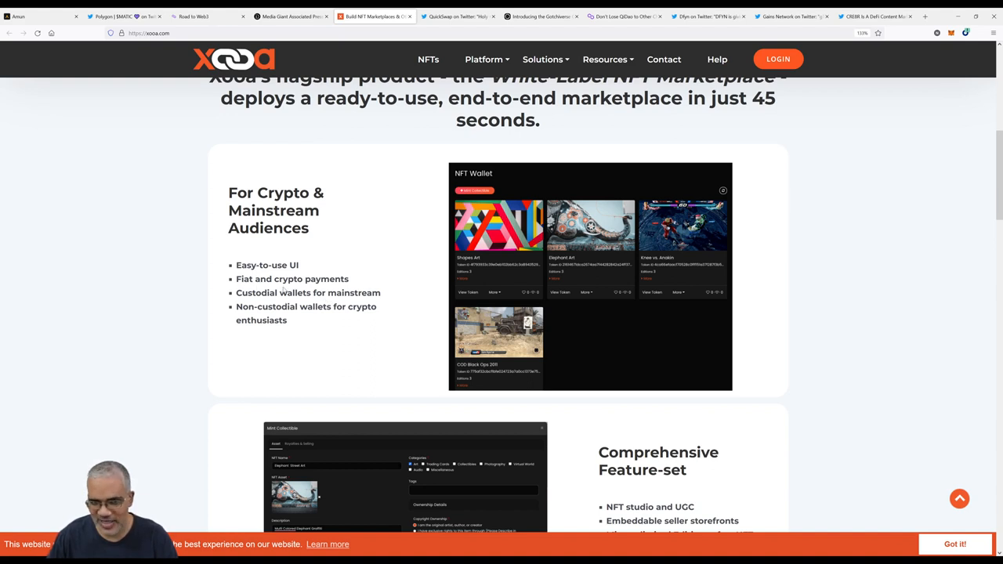
mouse_move(320, 293)
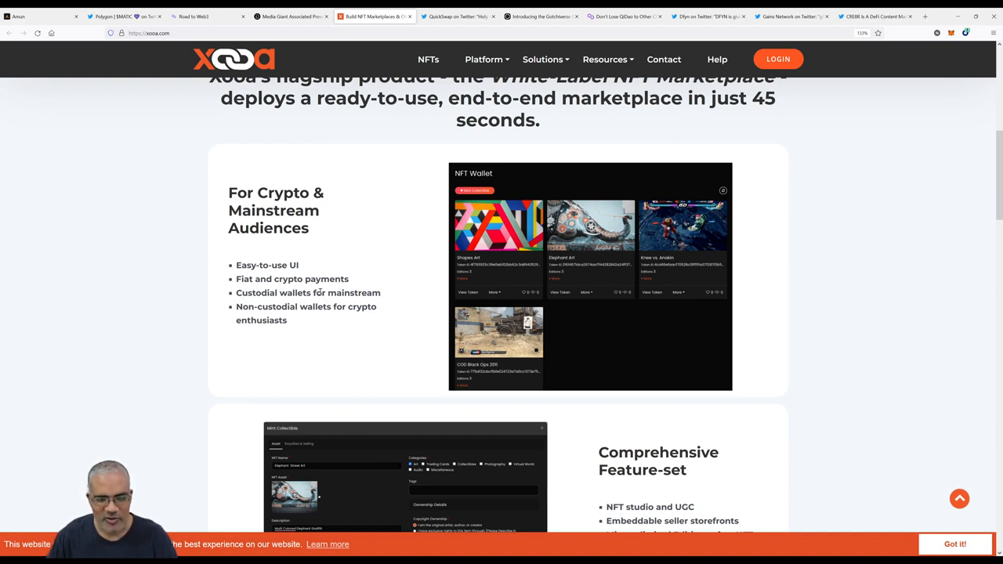
mouse_move(367, 294)
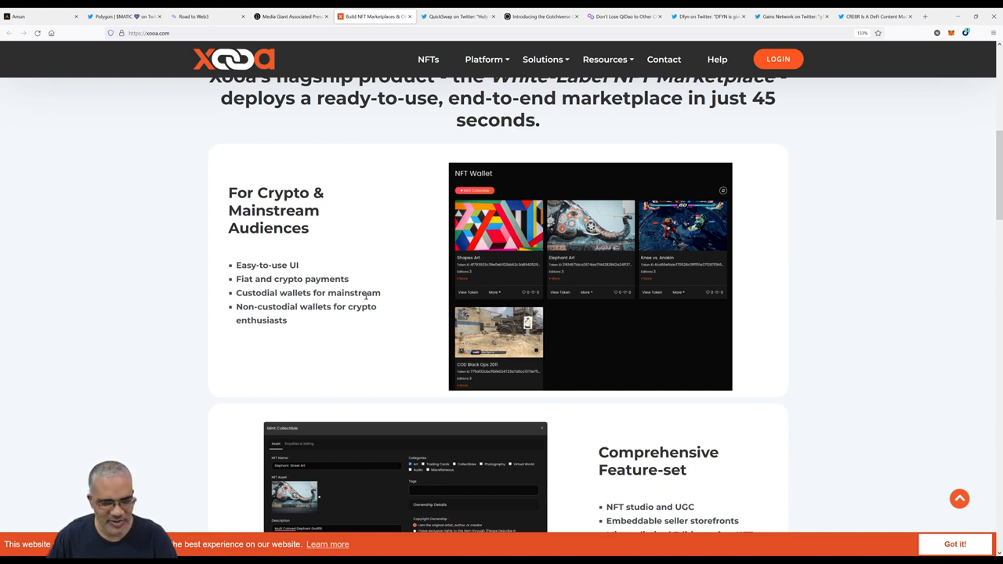
mouse_move(343, 313)
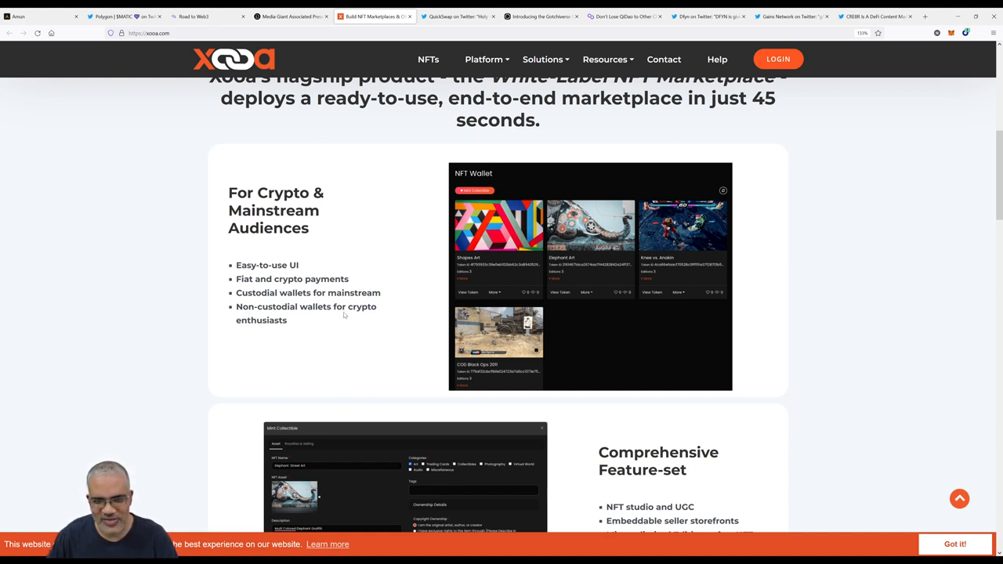
mouse_move(326, 307)
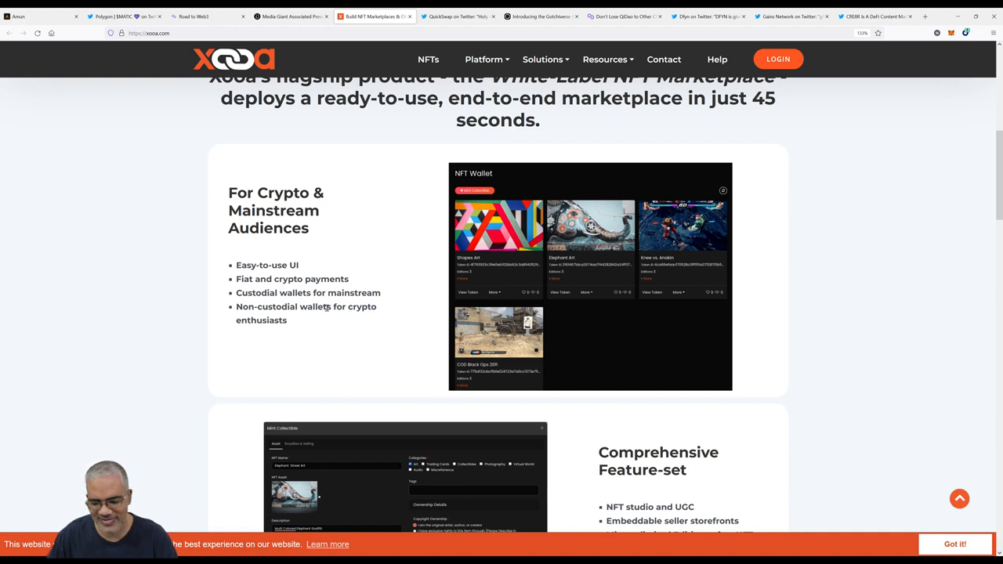
Scroll past Comprehensive Feature-set and Trusted By Brands to the Build Better Apps Faster overview.
scroll("down", 3)
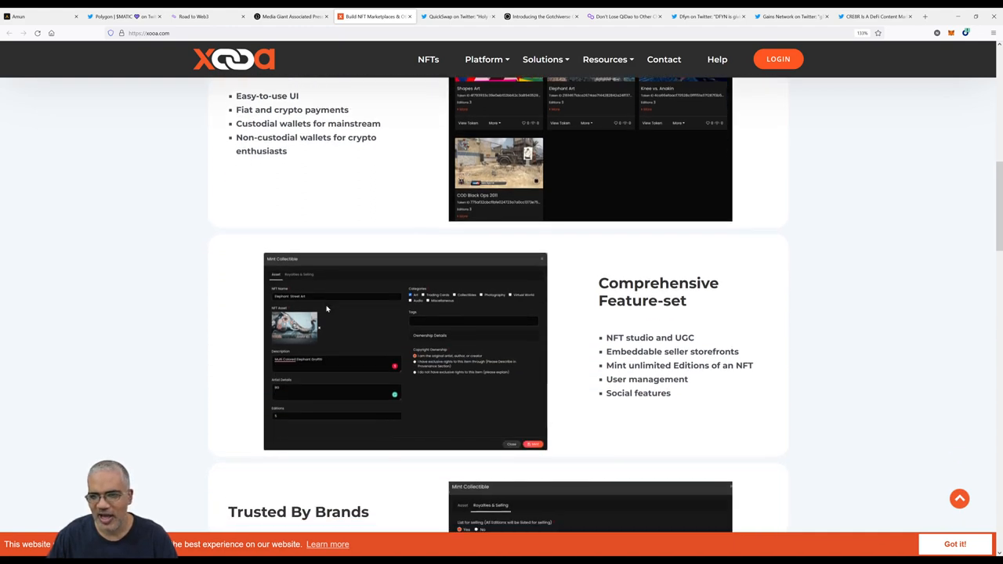
scroll("down", 3)
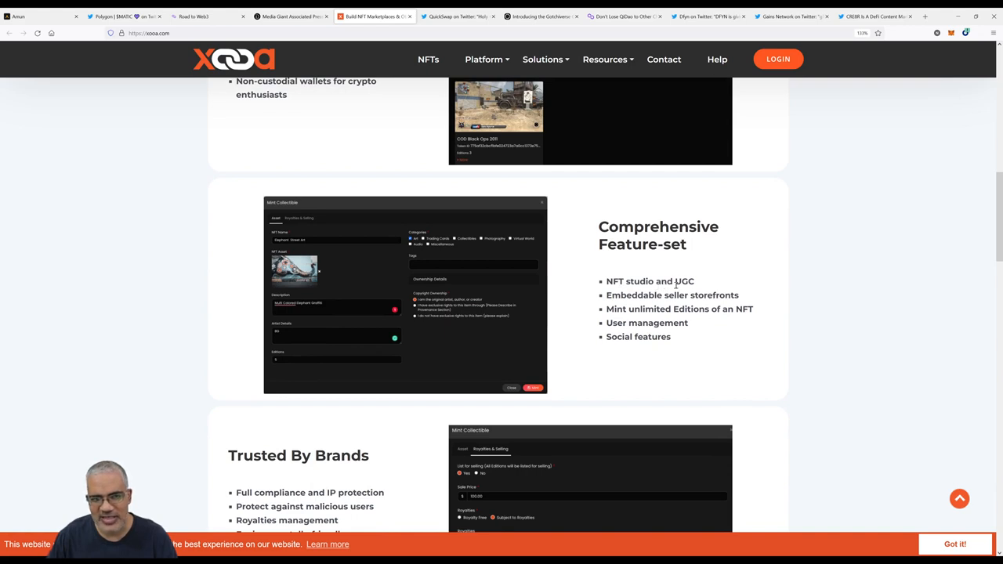
mouse_move(702, 282)
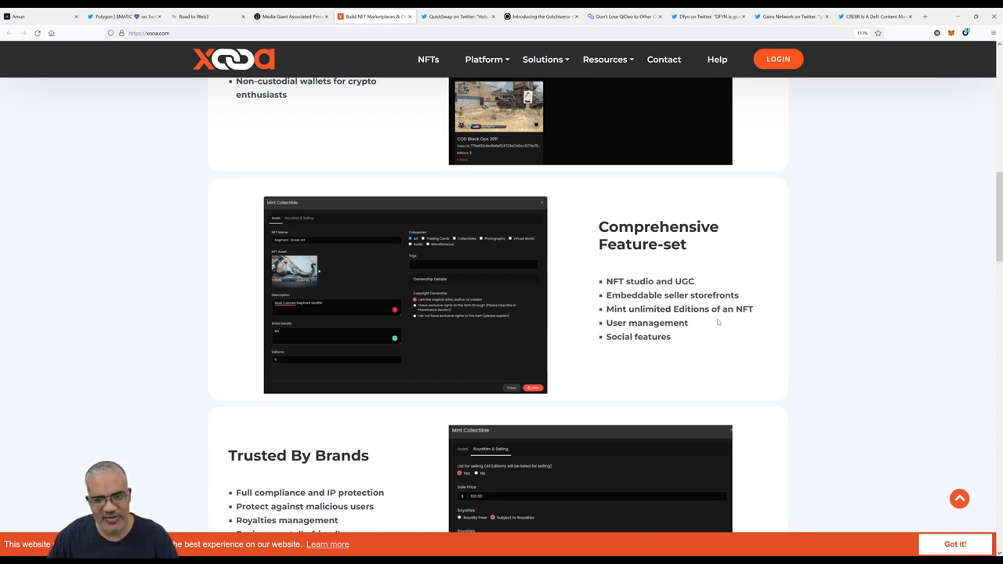
scroll("down", 3)
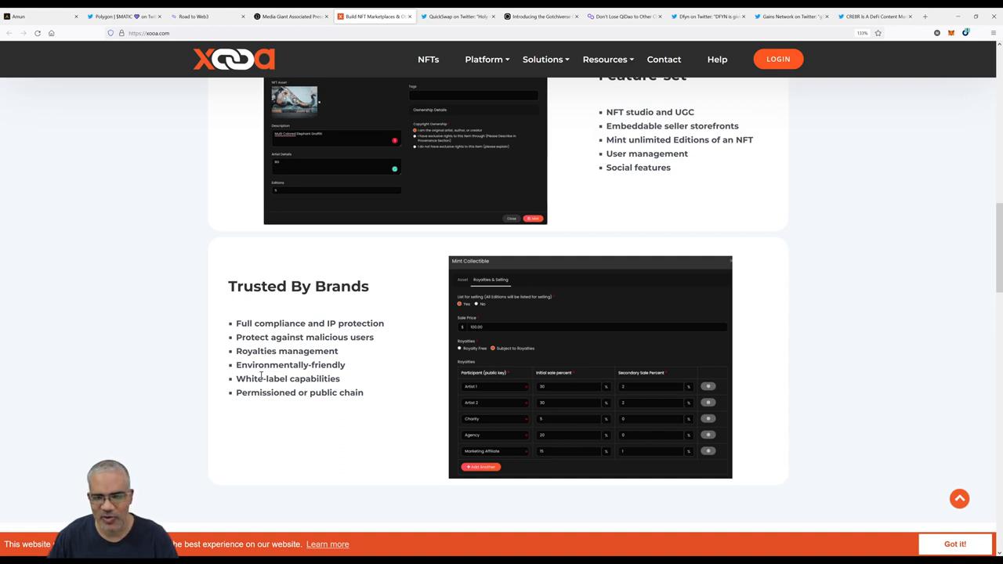
mouse_move(225, 369)
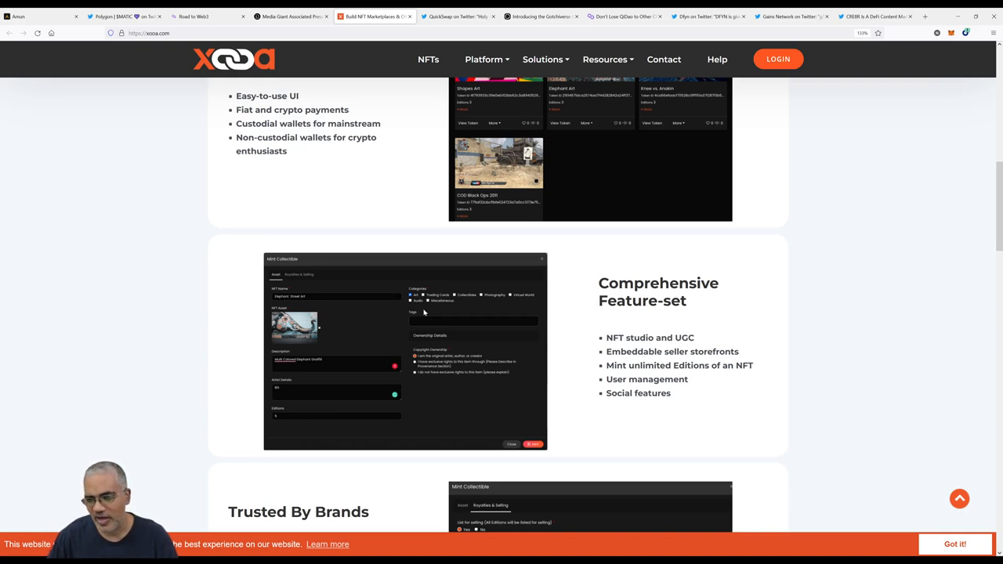
scroll("down", 3)
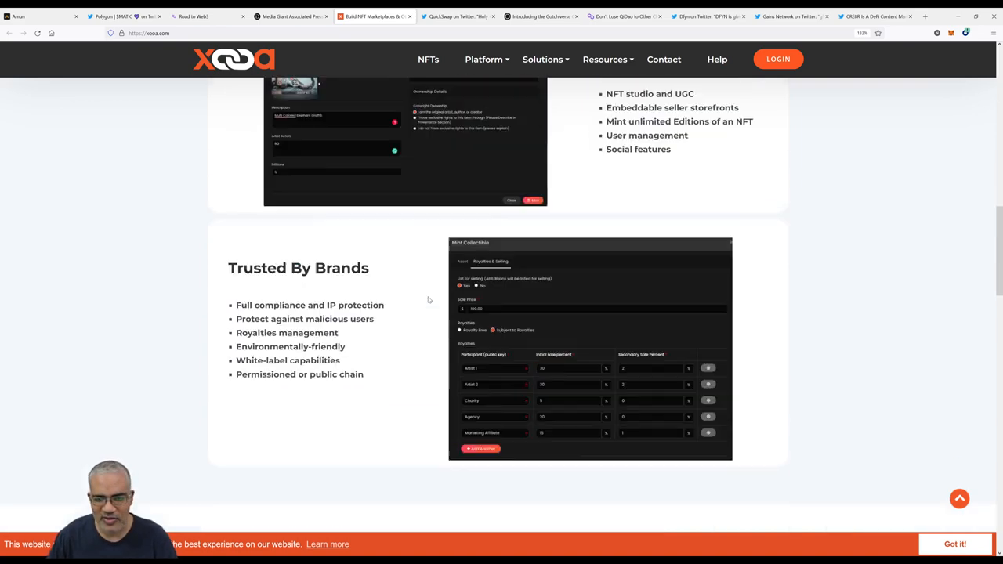
scroll("up", 3)
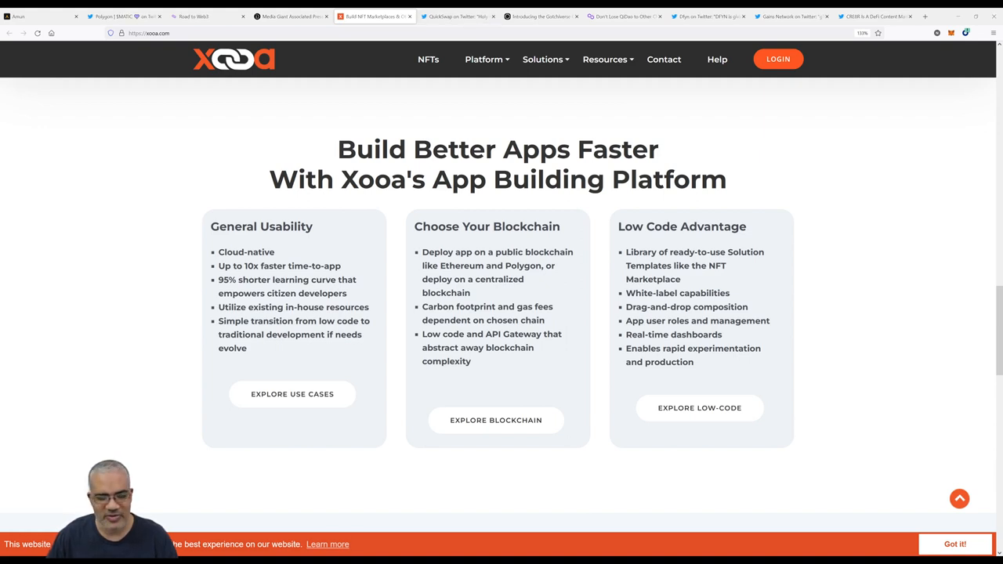
left_click(458, 15)
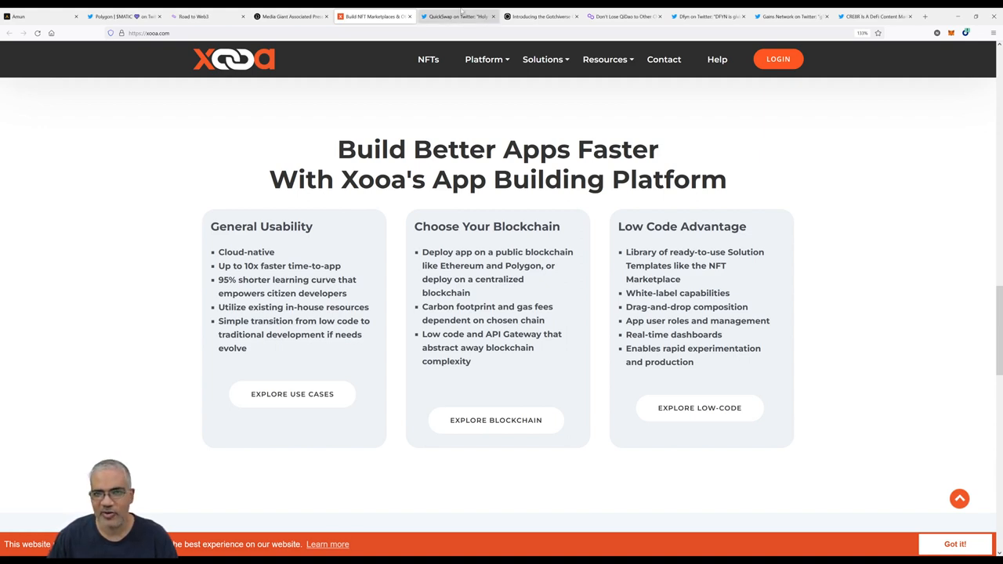
Switch to the QuickSwap tweet tab showing its 2021 growth stats on Polygon.
left_click(458, 15)
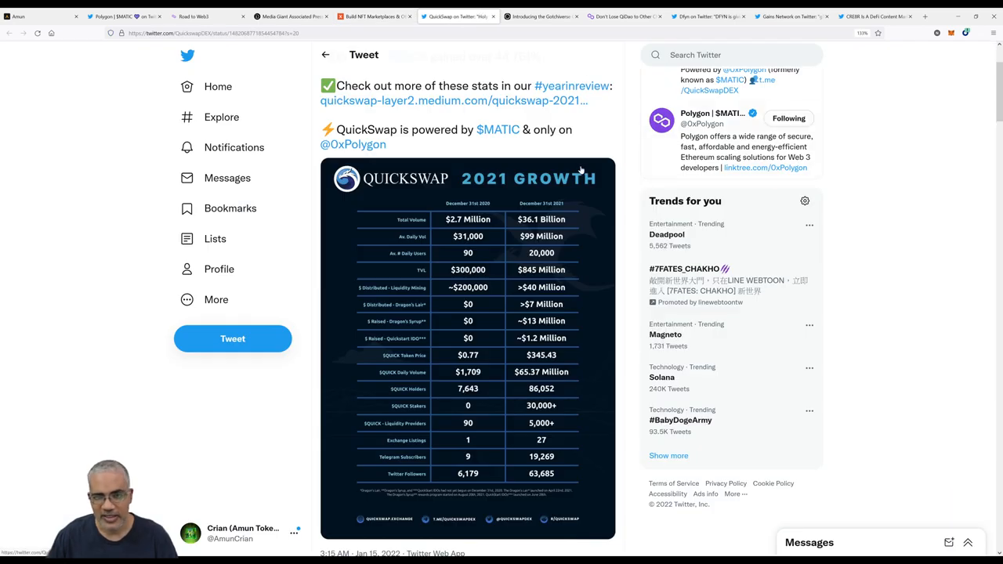
mouse_move(523, 146)
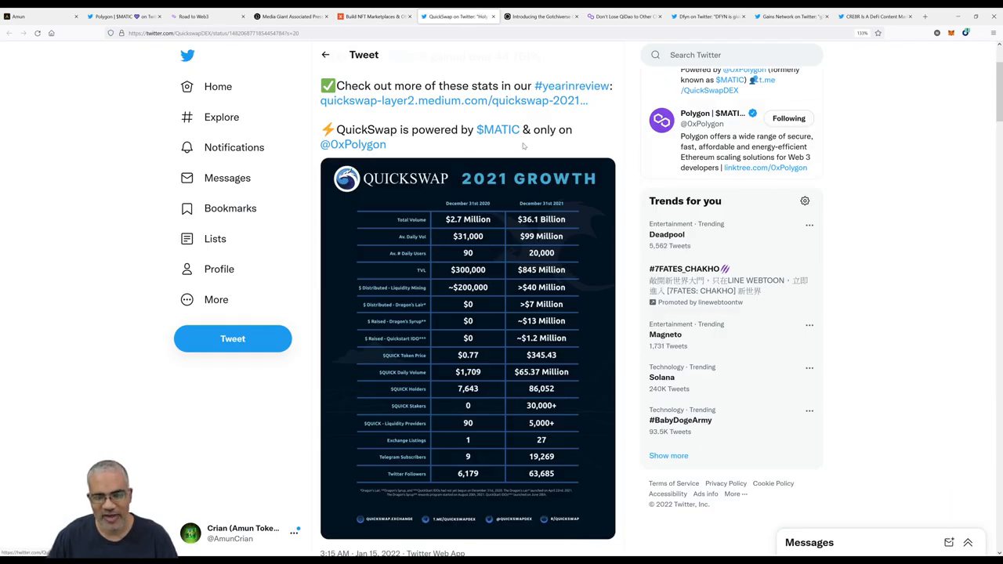
mouse_move(433, 212)
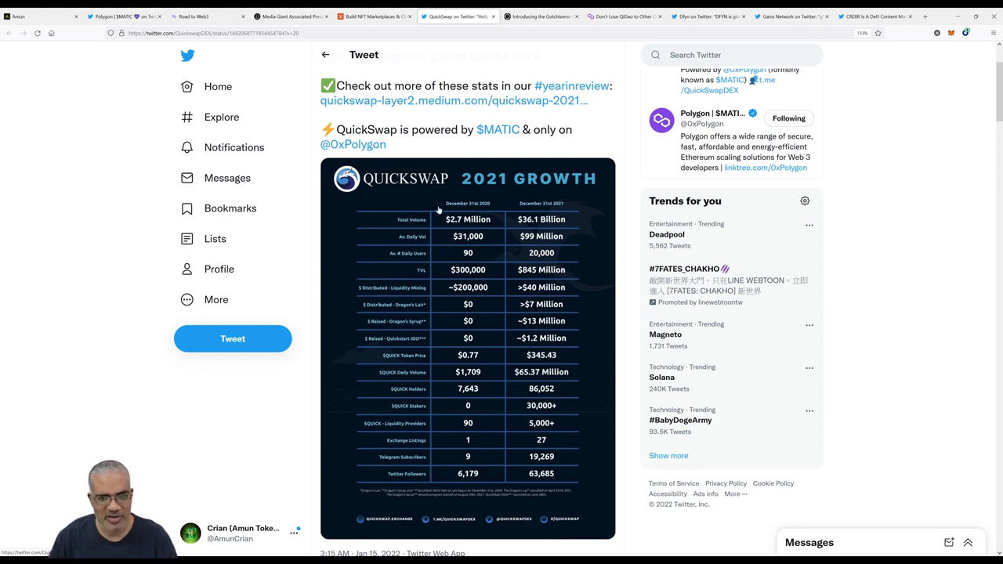
mouse_move(550, 207)
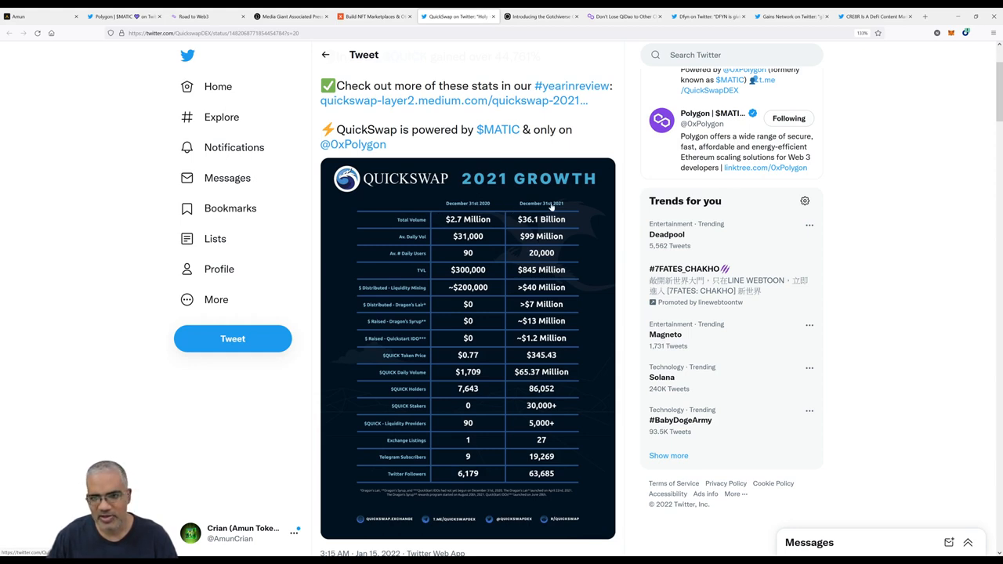
mouse_move(572, 219)
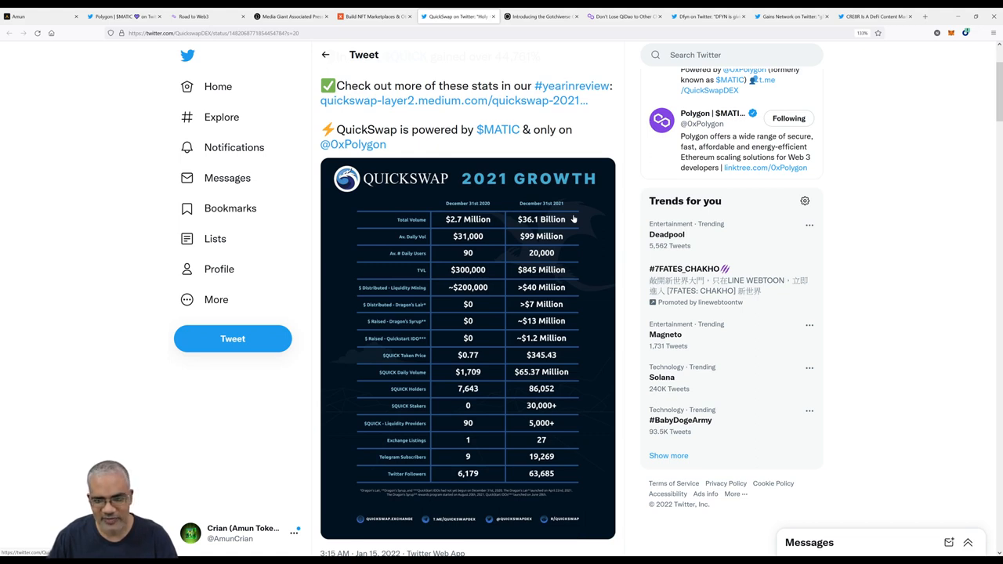
mouse_move(422, 227)
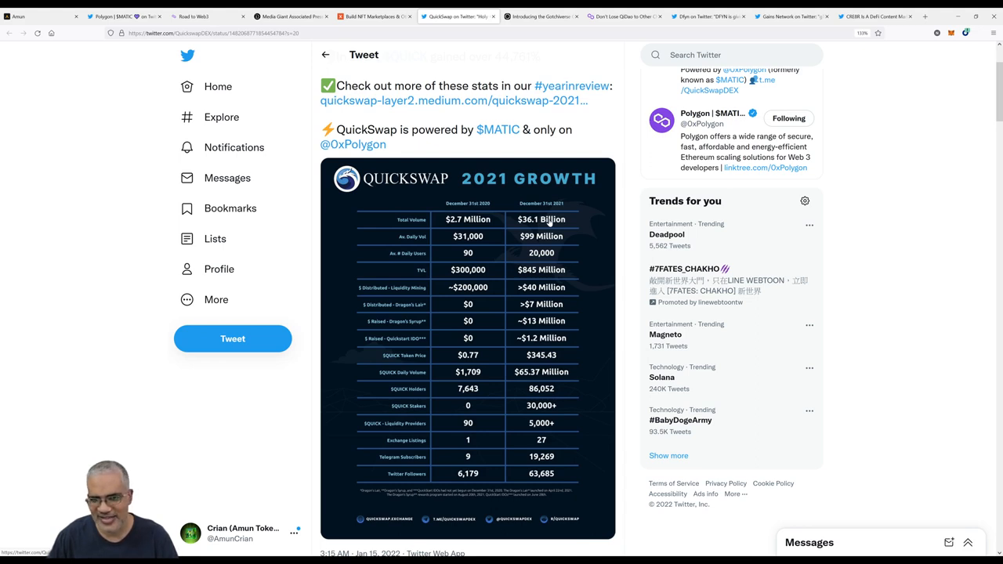
mouse_move(477, 248)
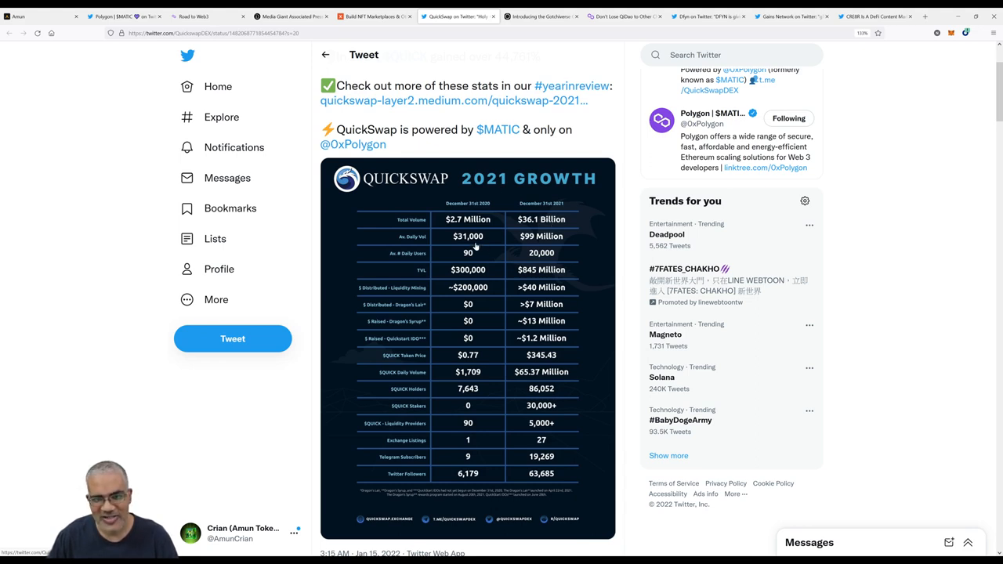
mouse_move(482, 243)
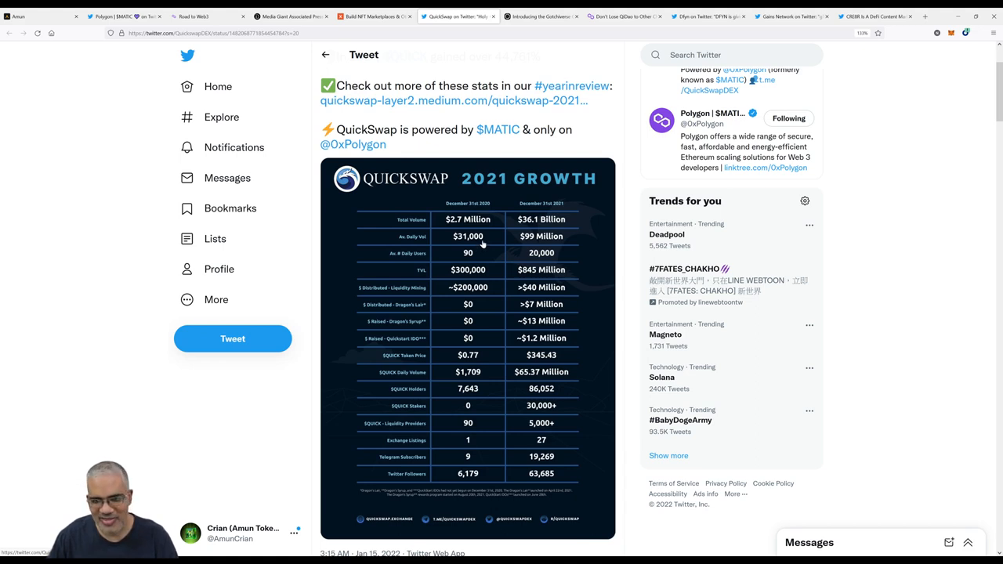
mouse_move(558, 249)
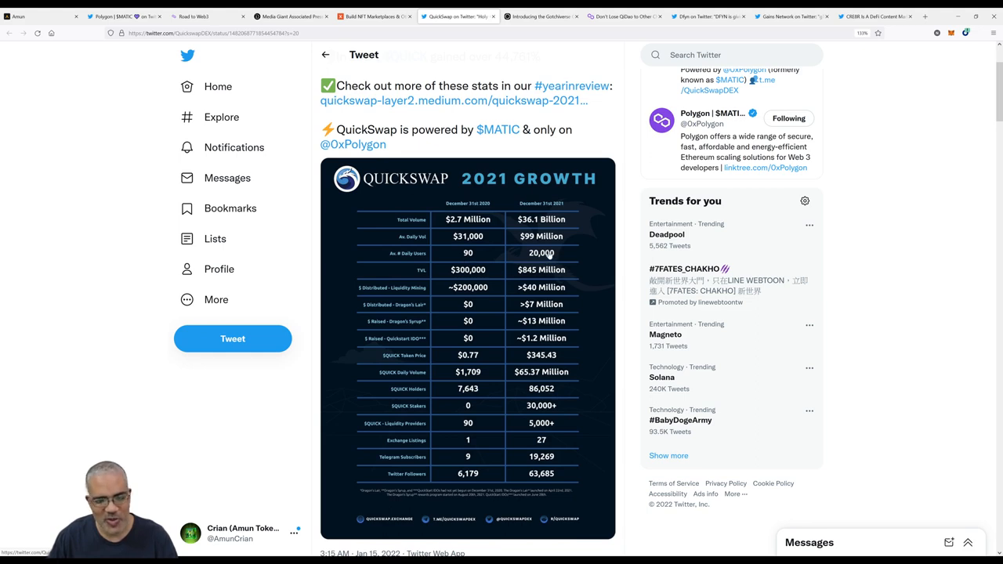
mouse_move(574, 269)
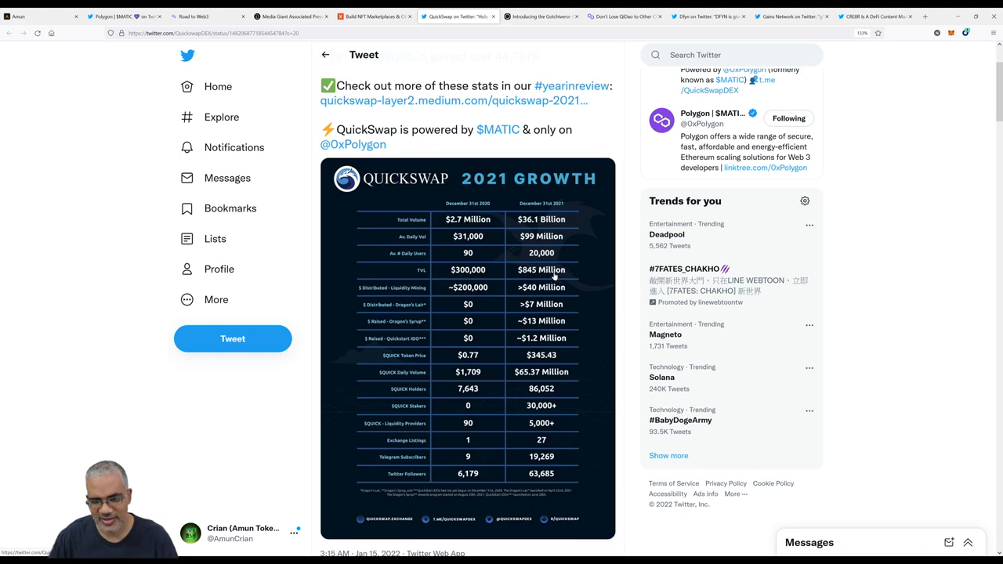
mouse_move(507, 272)
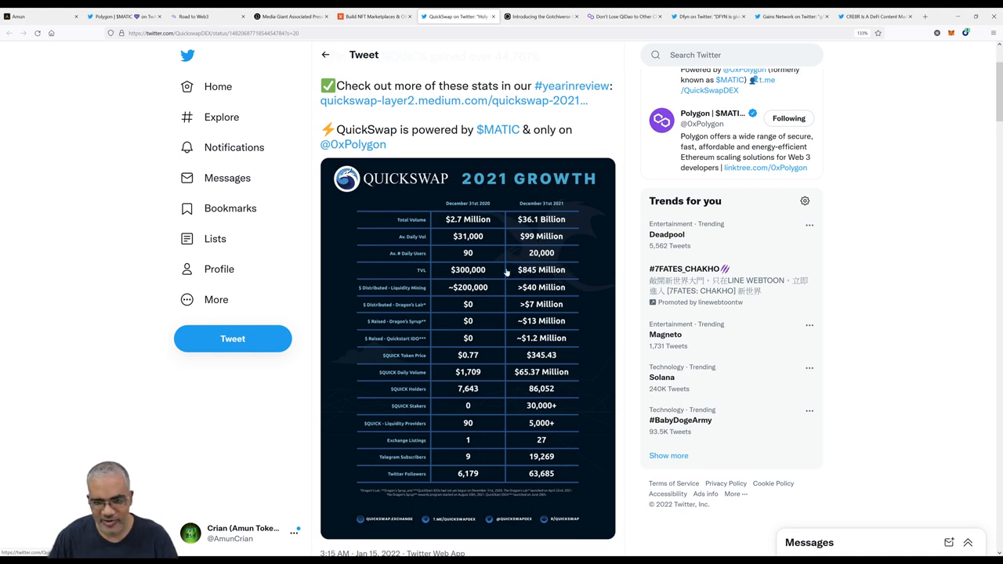
mouse_move(460, 448)
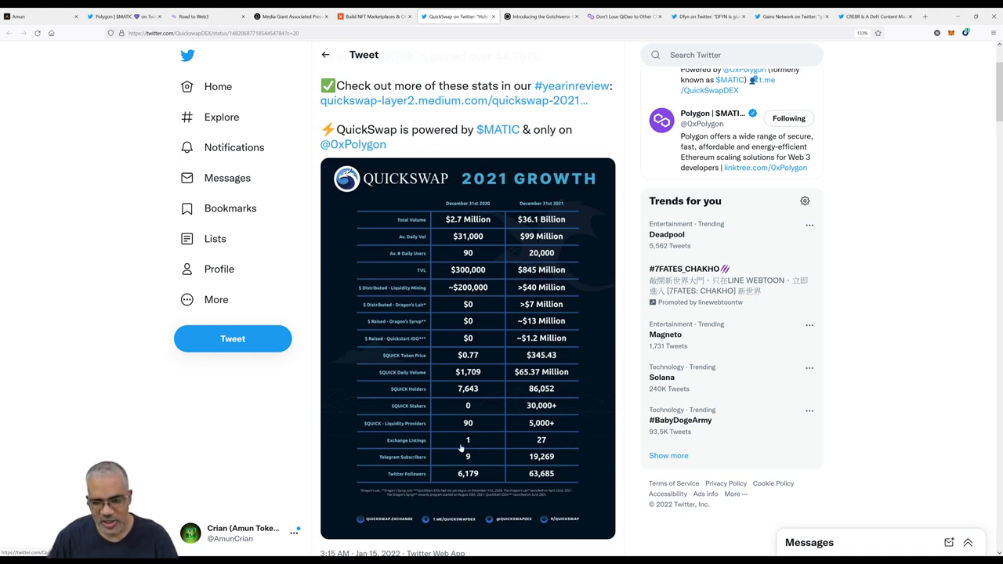
mouse_move(540, 440)
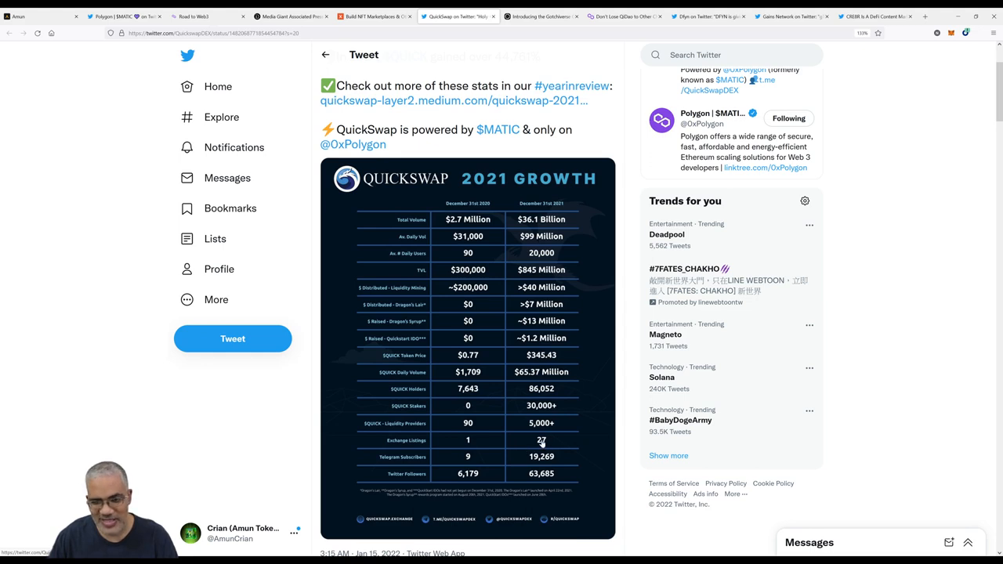
mouse_move(485, 461)
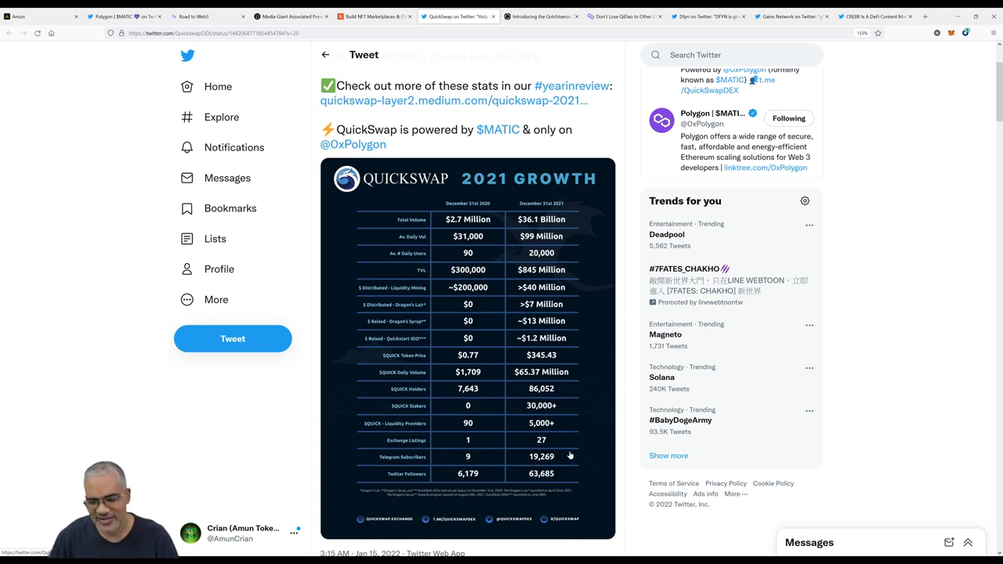
mouse_move(567, 455)
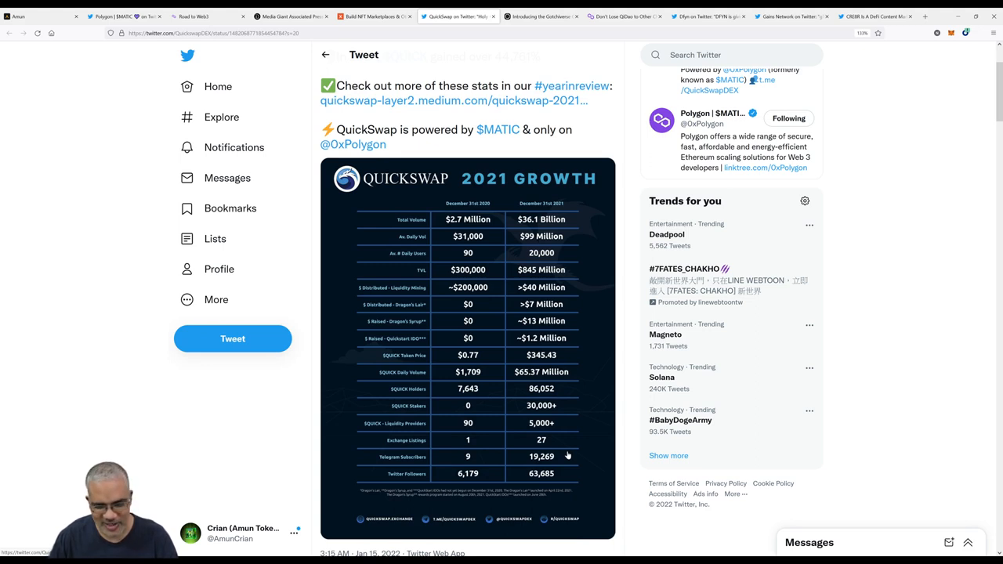
mouse_move(470, 481)
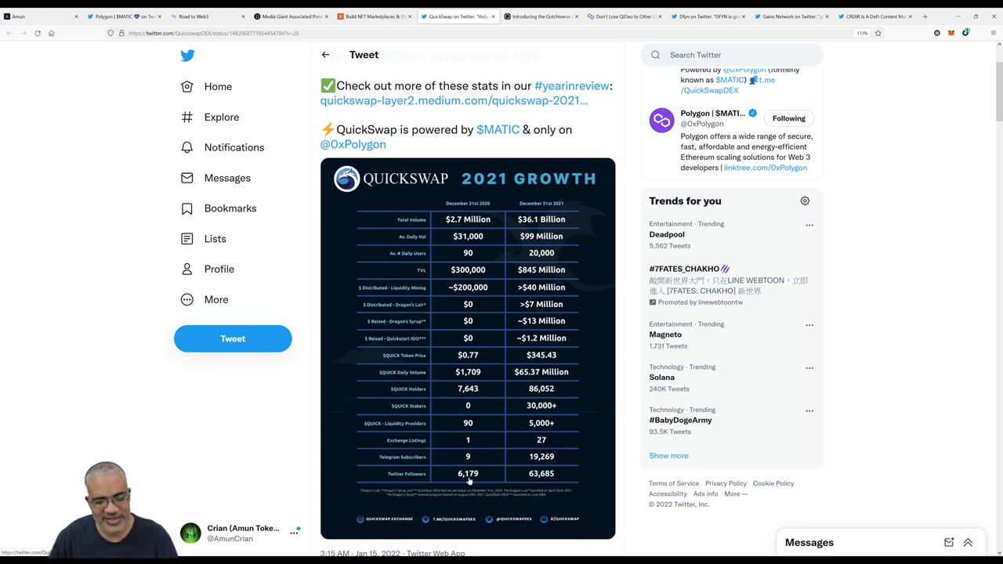
mouse_move(536, 483)
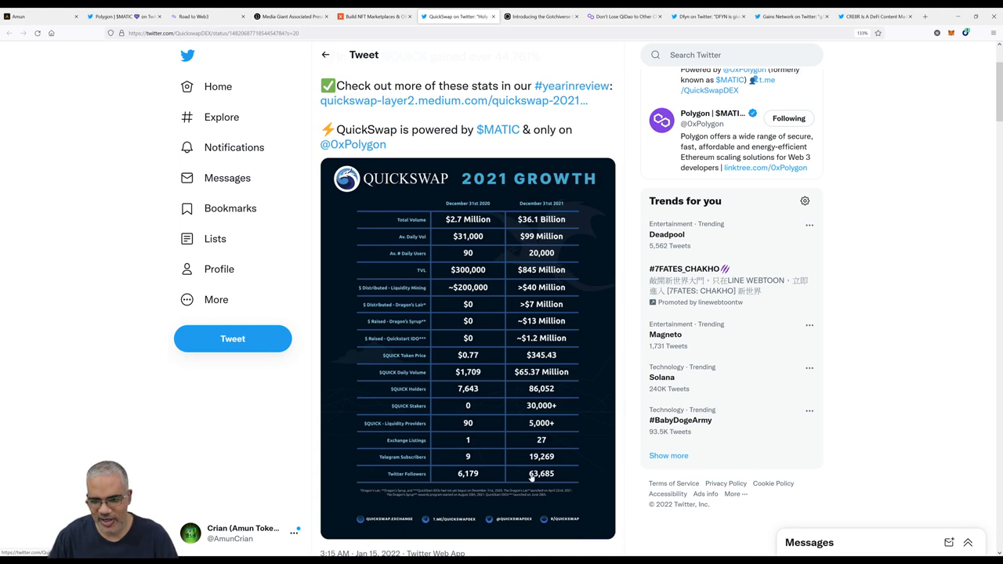
mouse_move(495, 116)
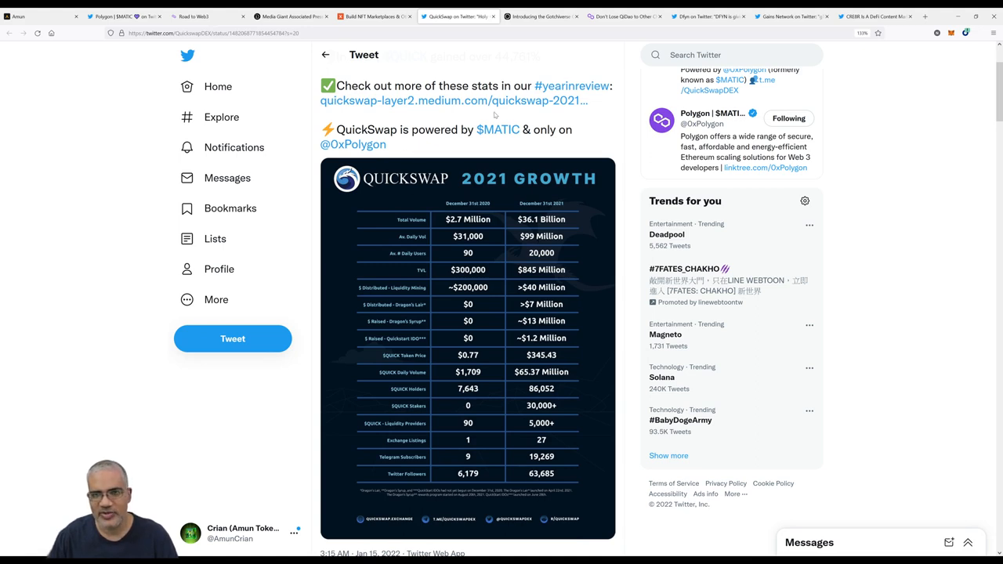
Switch to the Gotchiverse Game Bible article and read down to the Book One: The Citaadel table.
left_click(536, 16)
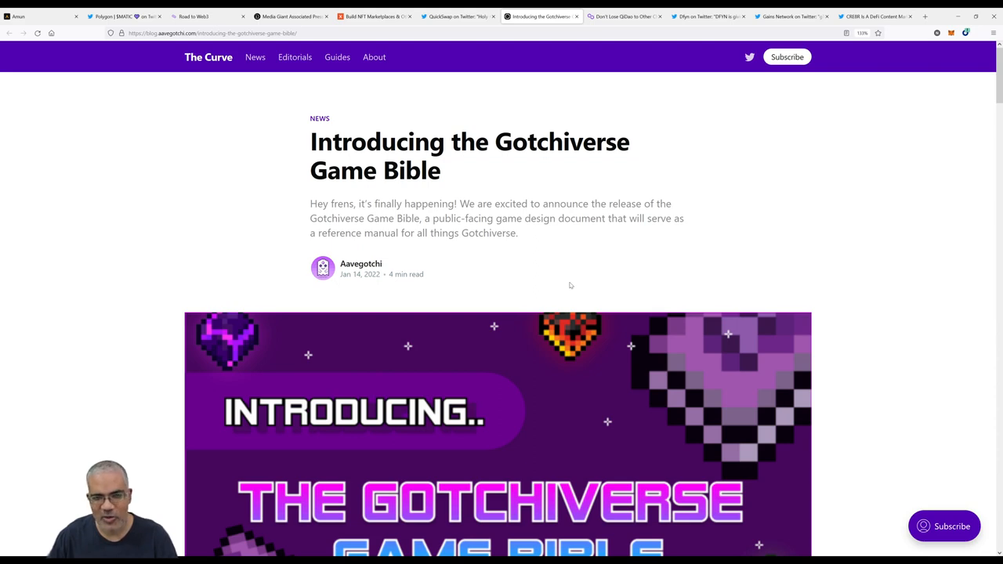
scroll("down", 3)
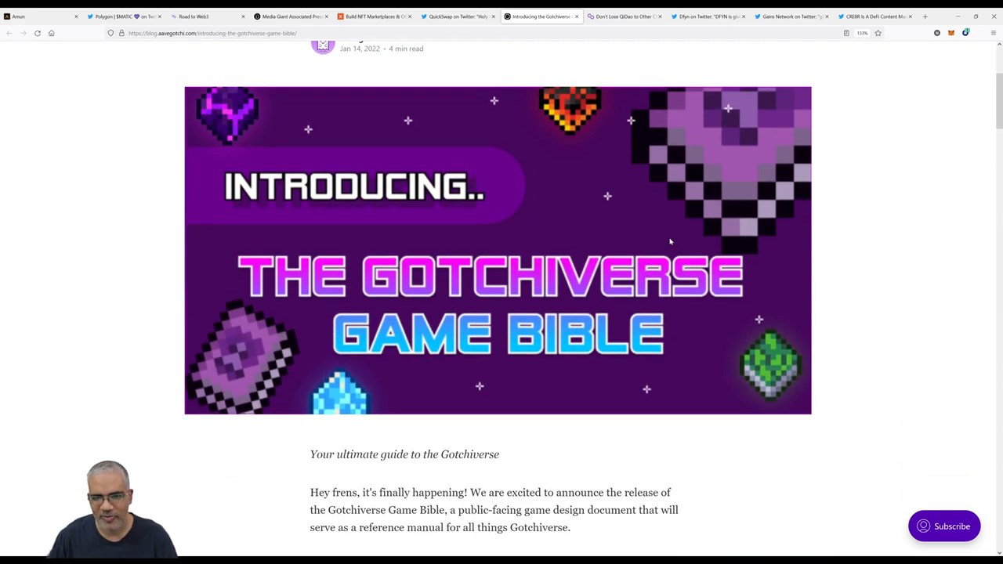
scroll("down", 3)
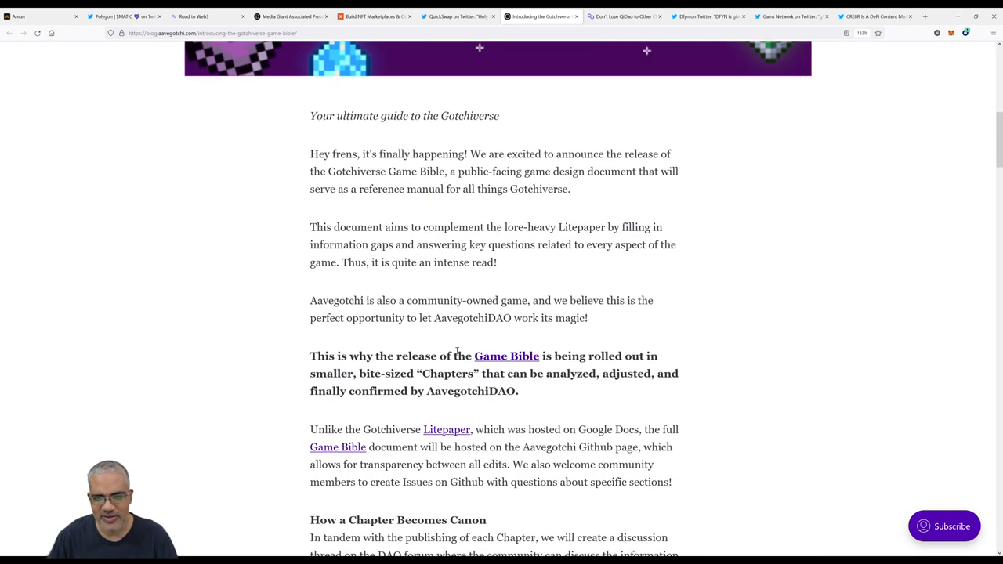
mouse_move(470, 273)
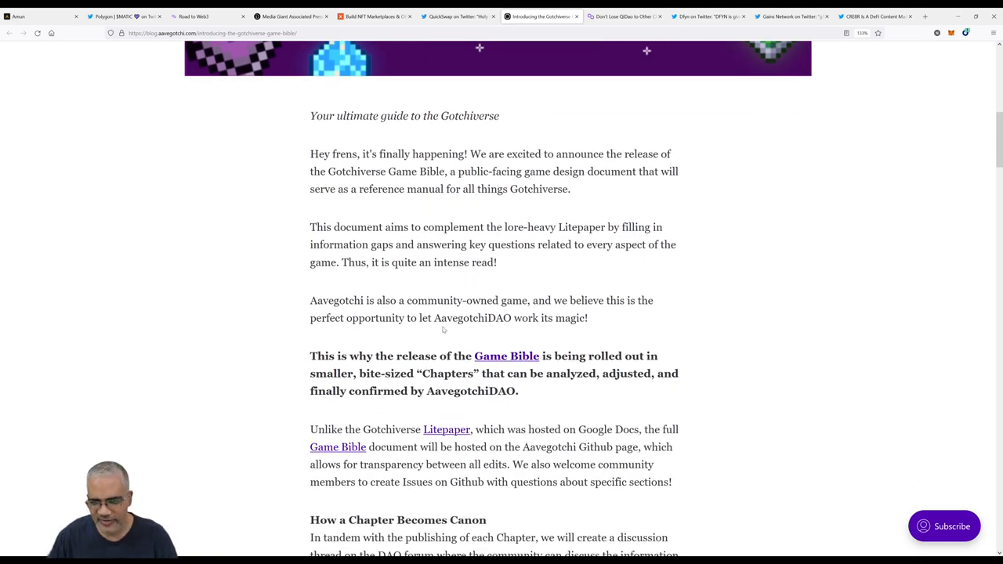
scroll("down", 3)
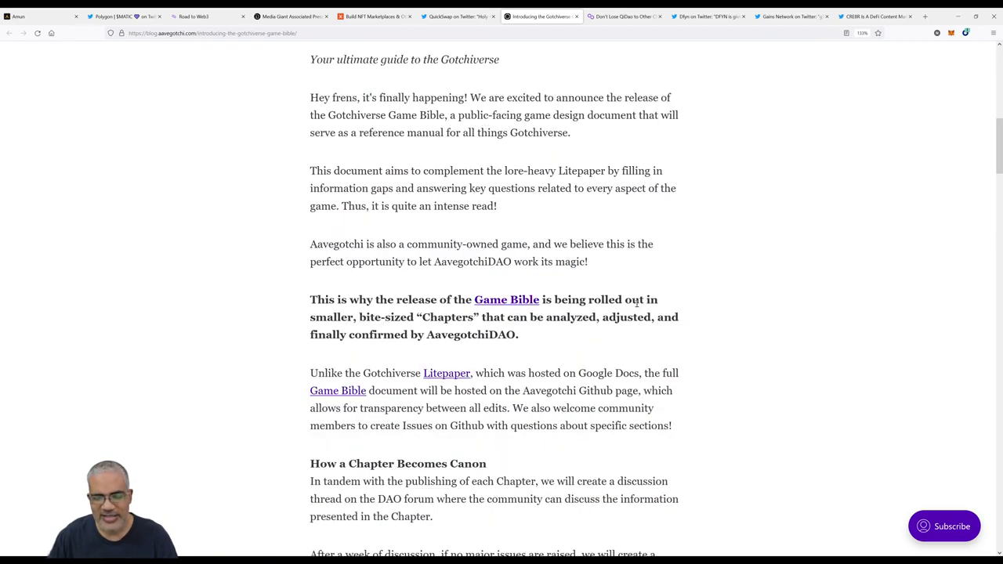
scroll("down", 3)
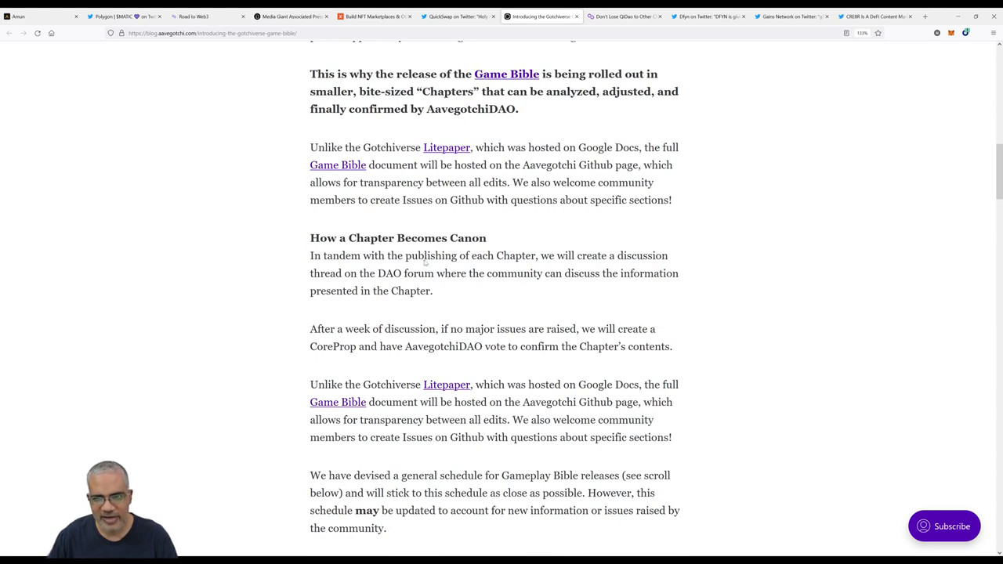
mouse_move(506, 248)
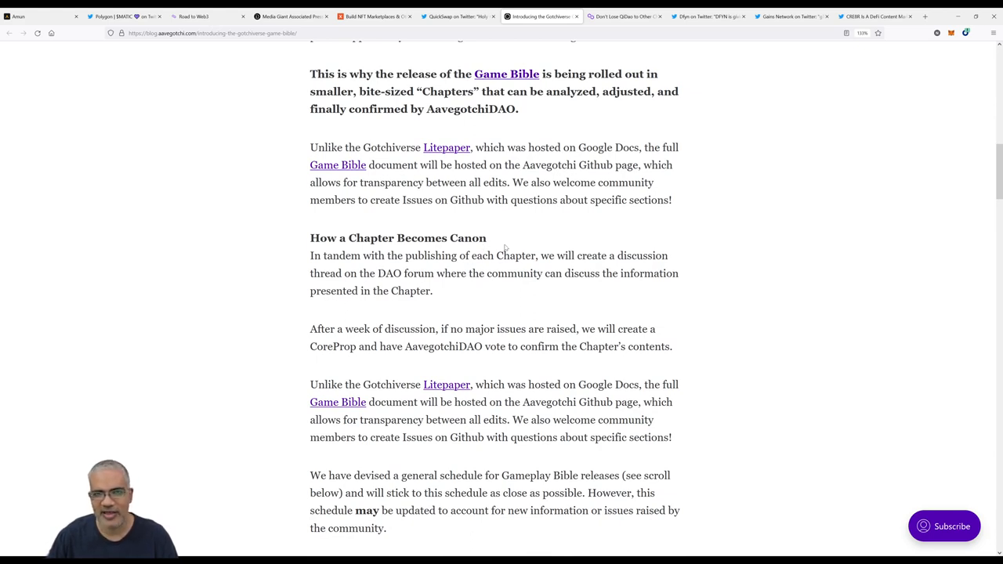
scroll("down", 3)
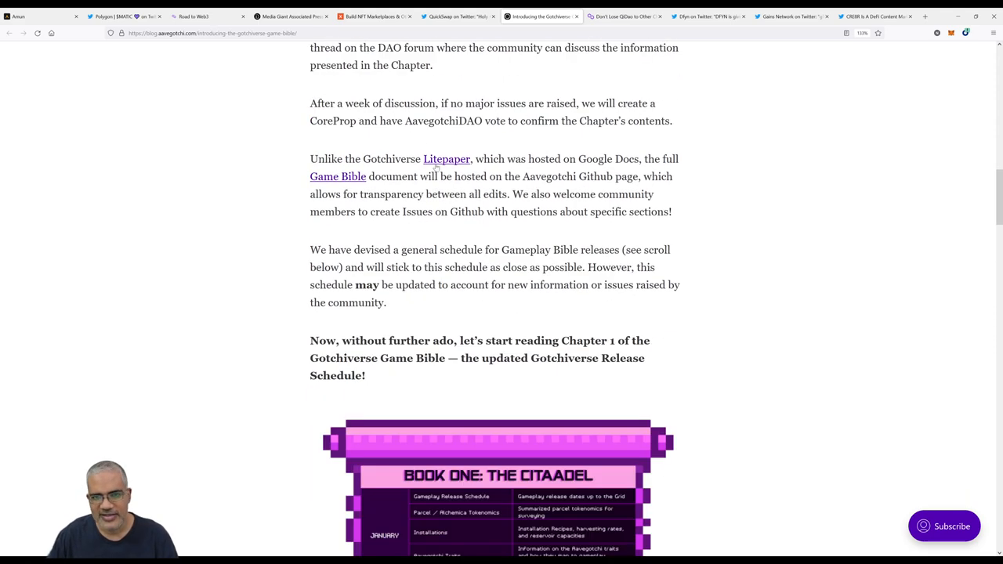
scroll("down", 3)
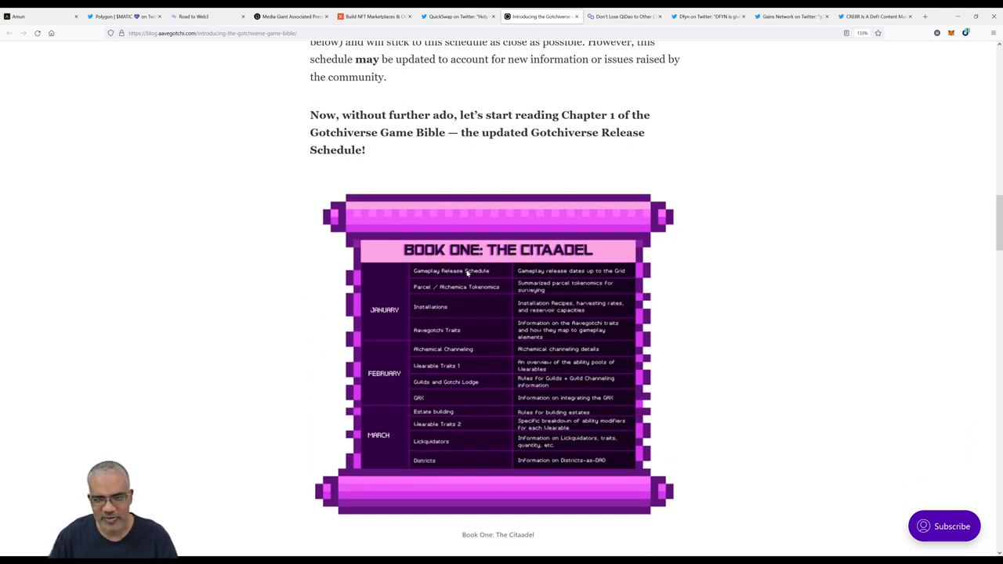
mouse_move(473, 291)
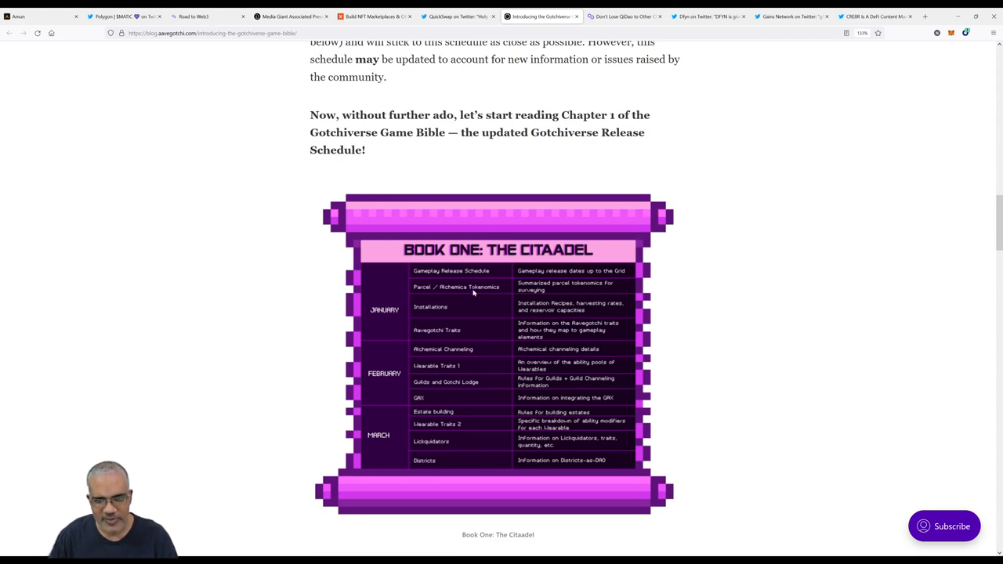
mouse_move(435, 313)
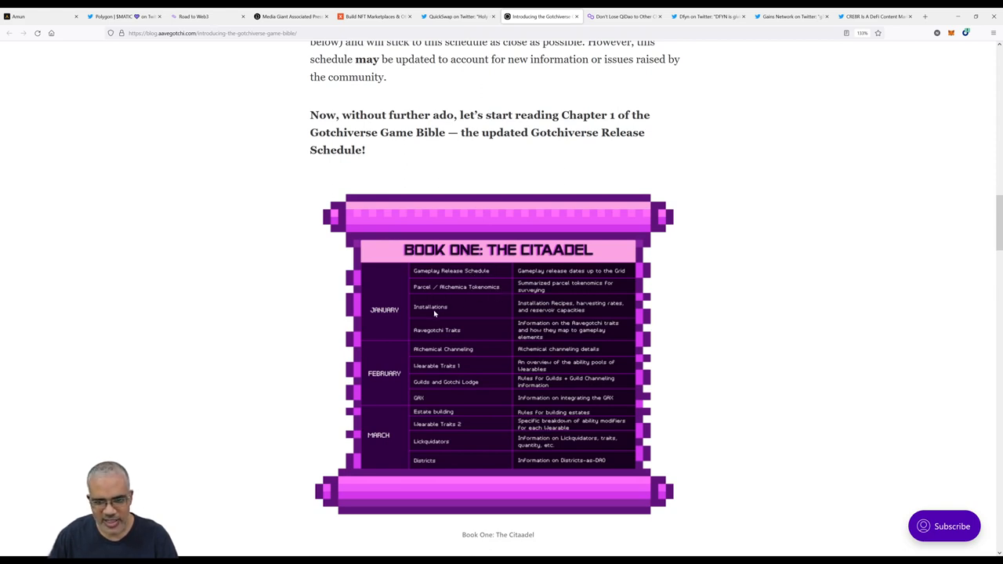
mouse_move(464, 354)
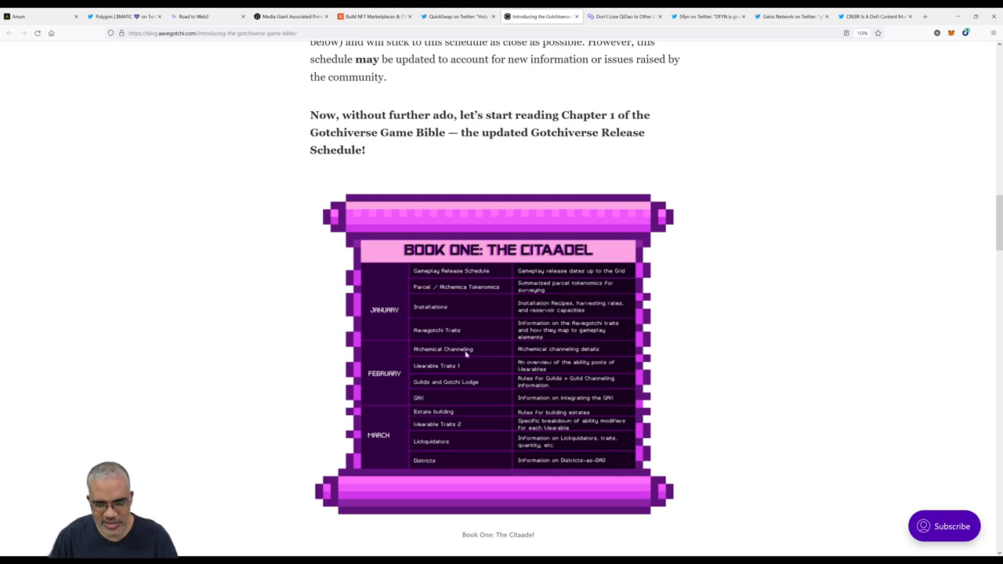
mouse_move(481, 353)
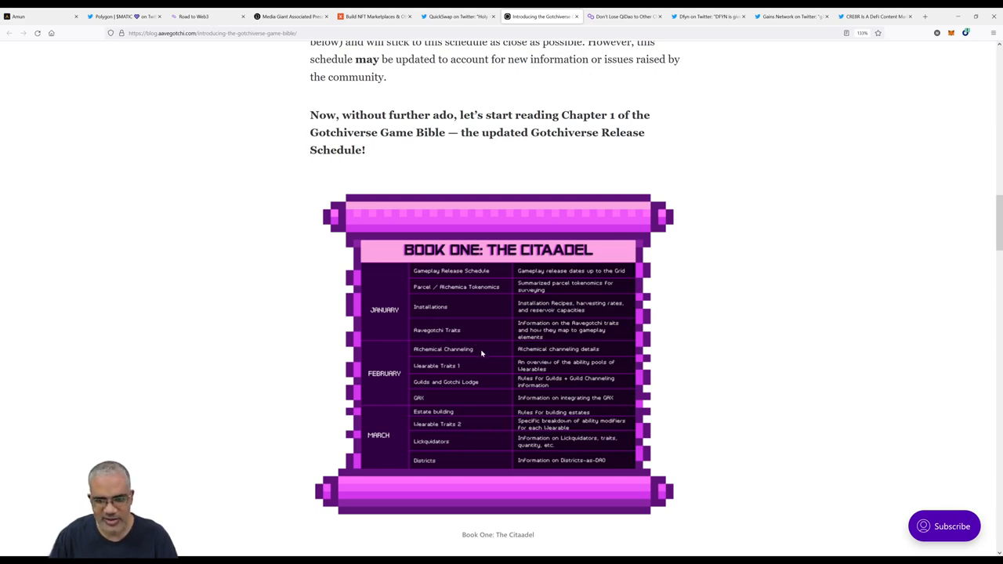
Read past the Book One table into Chapter 1's Citaadel release schedule through the Traits Release entry.
scroll("down", 3)
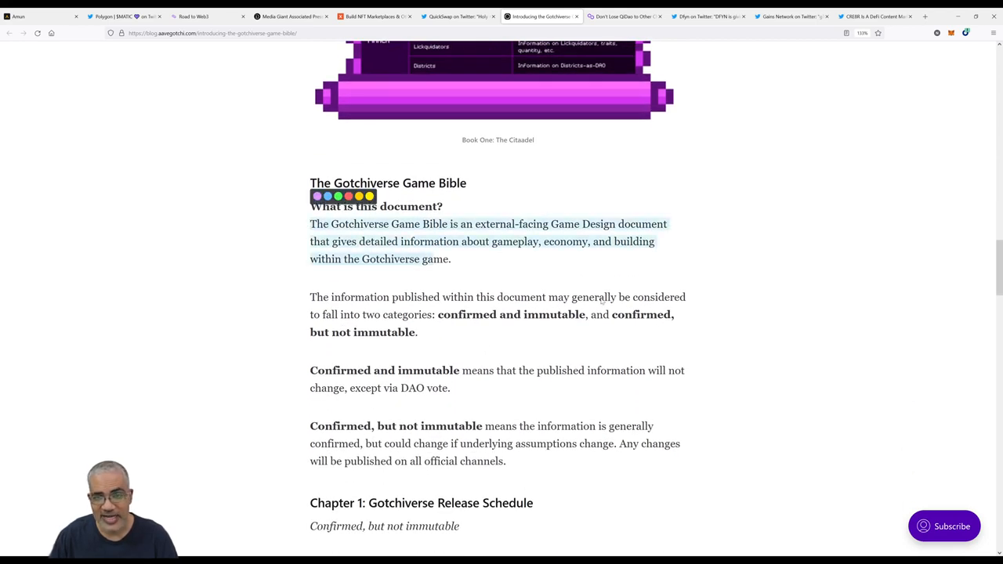
mouse_move(655, 310)
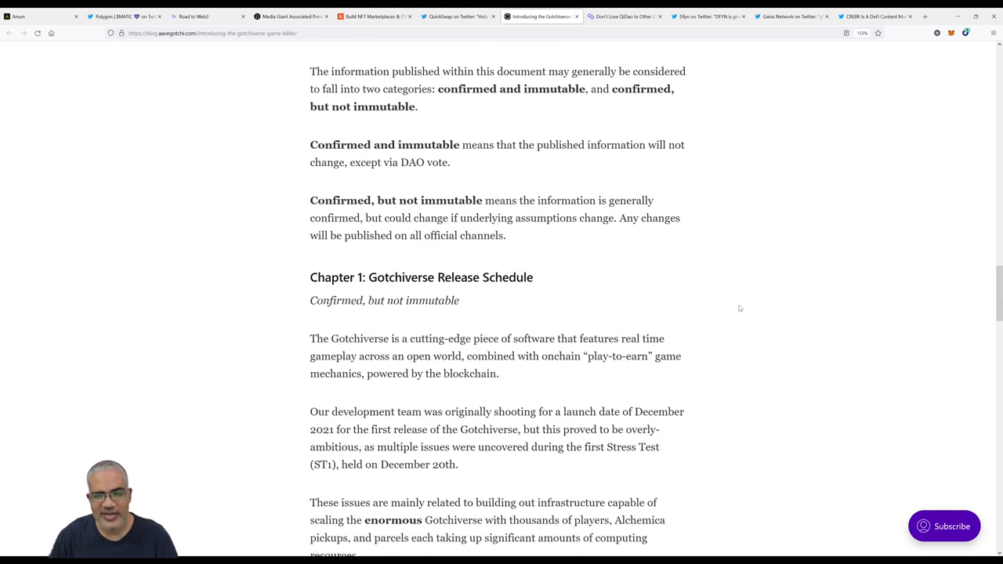
scroll("down", 3)
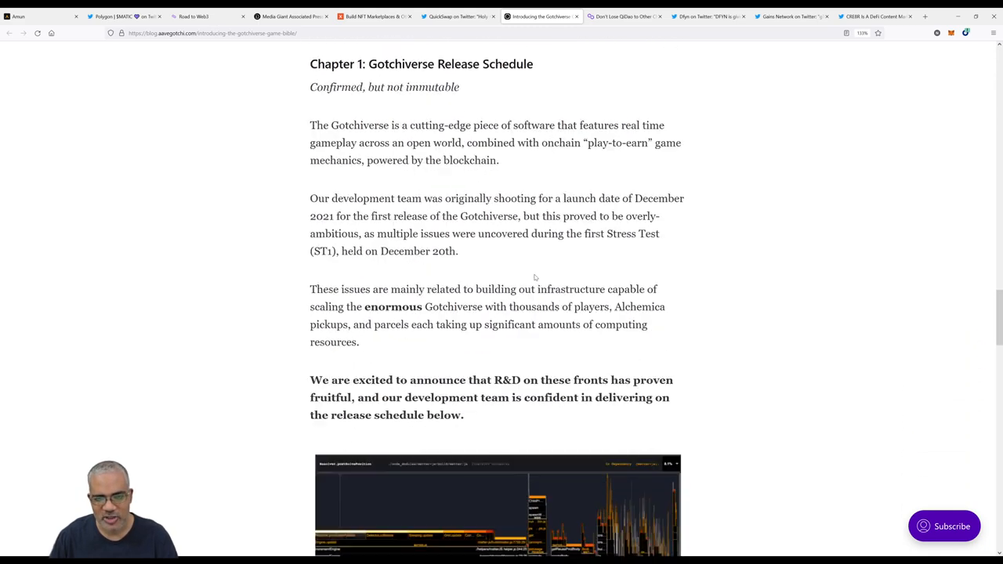
scroll("down", 3)
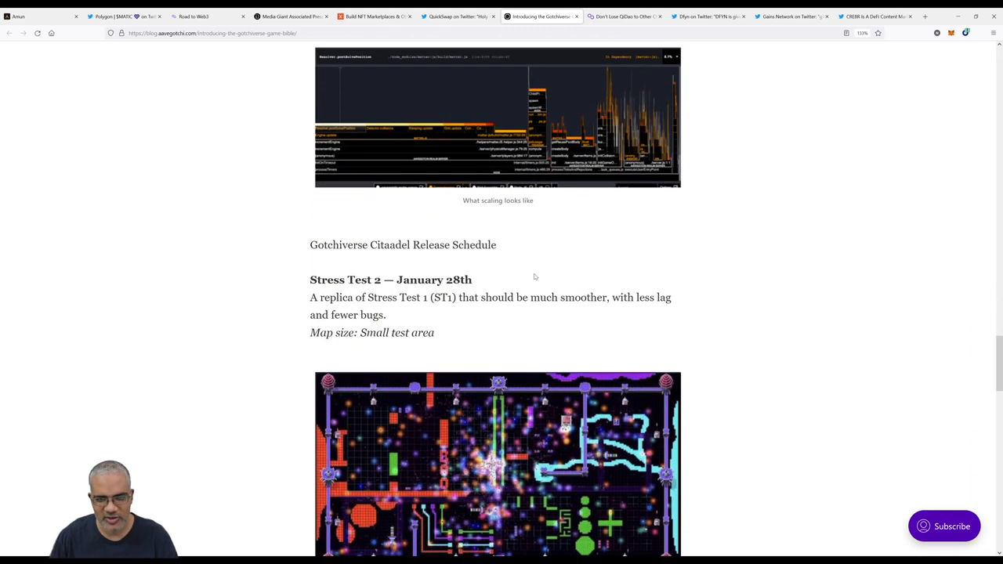
scroll("down", 3)
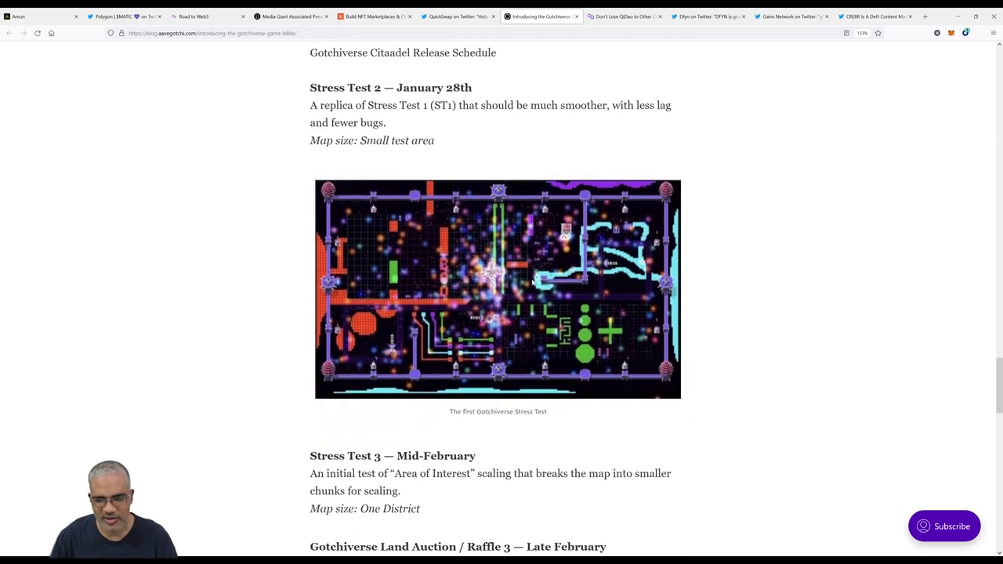
scroll("down", 3)
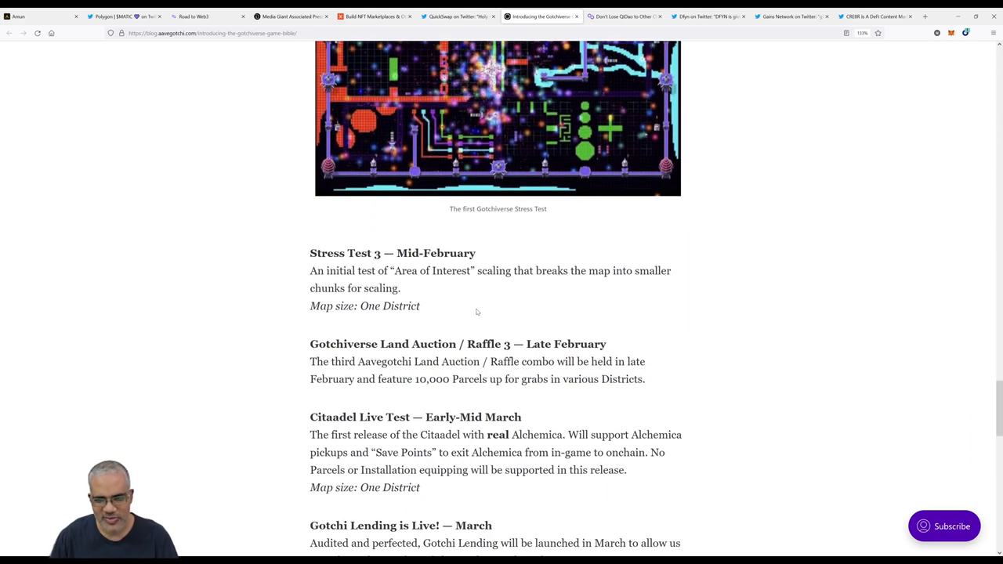
scroll("down", 3)
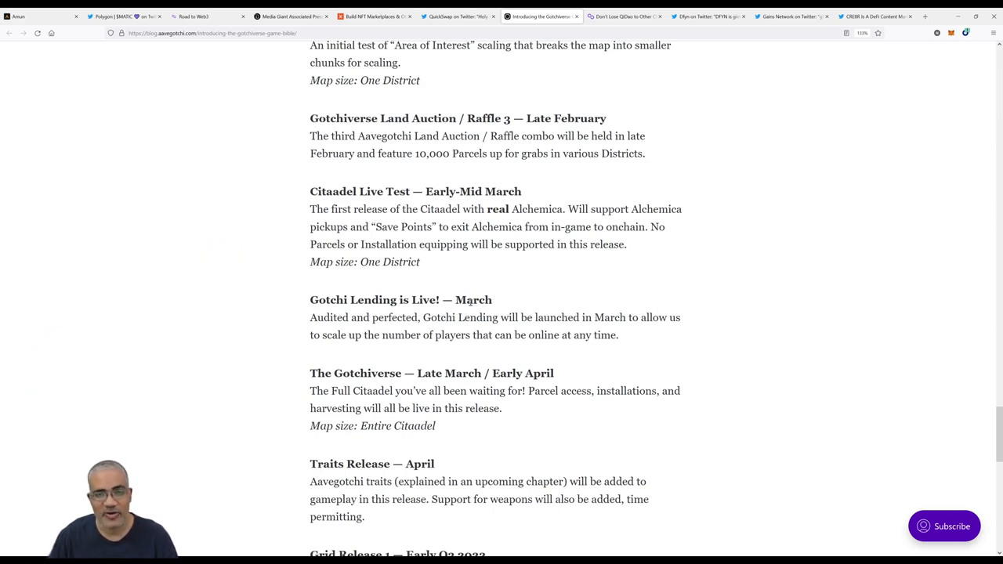
Switch to the Polygon Forum QiDao post and read its whale and vault-incentives findings.
left_click(623, 16)
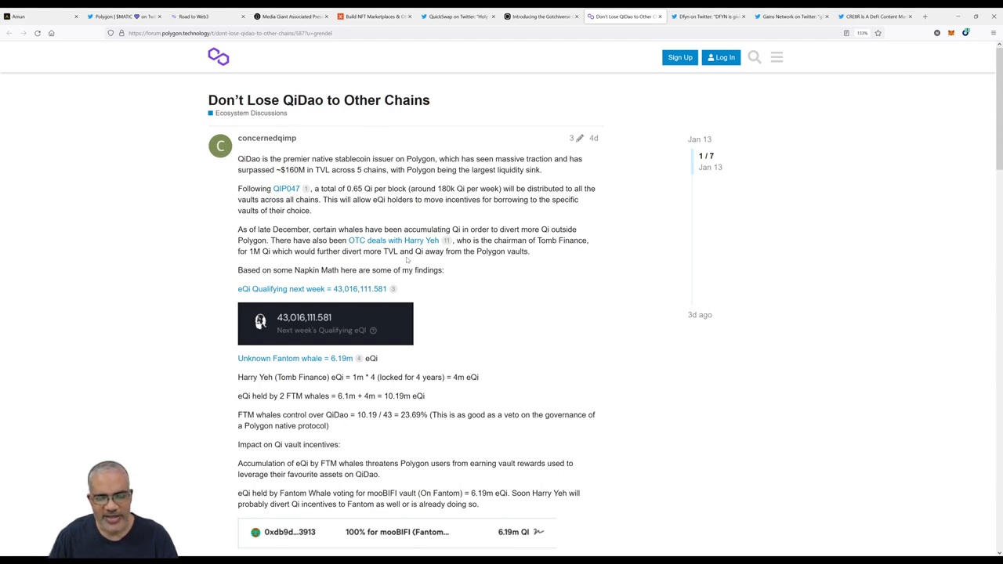
mouse_move(586, 267)
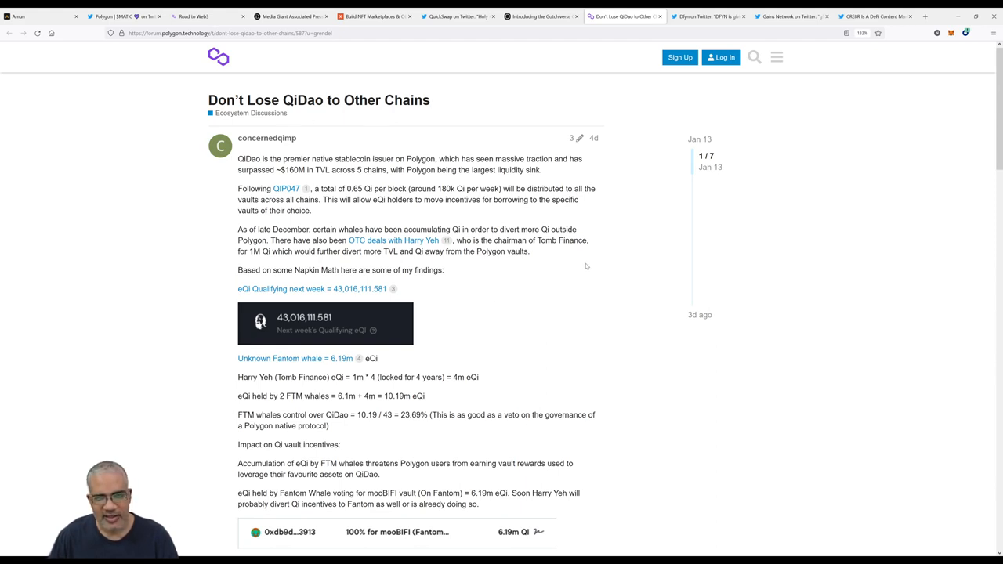
mouse_move(354, 217)
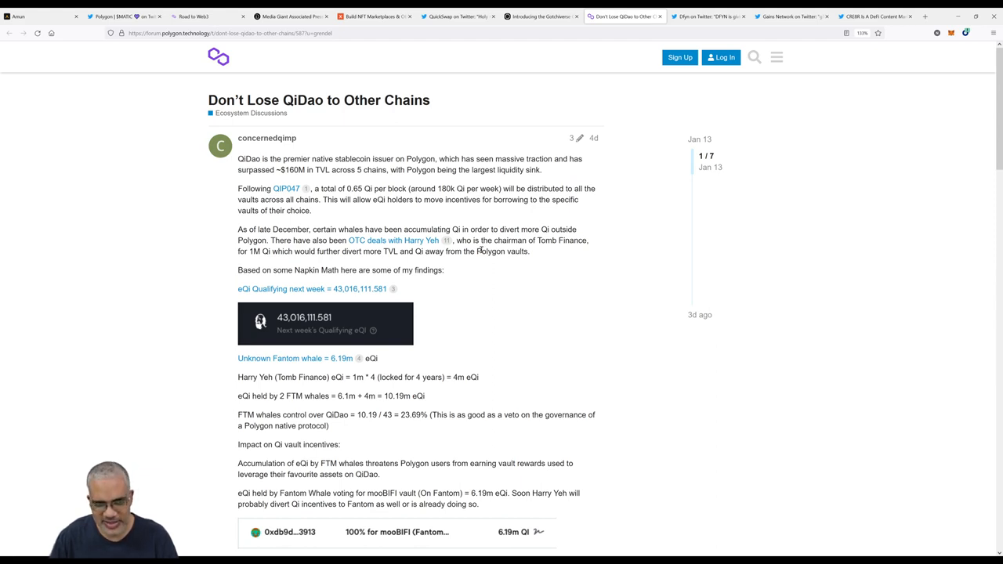
mouse_move(410, 223)
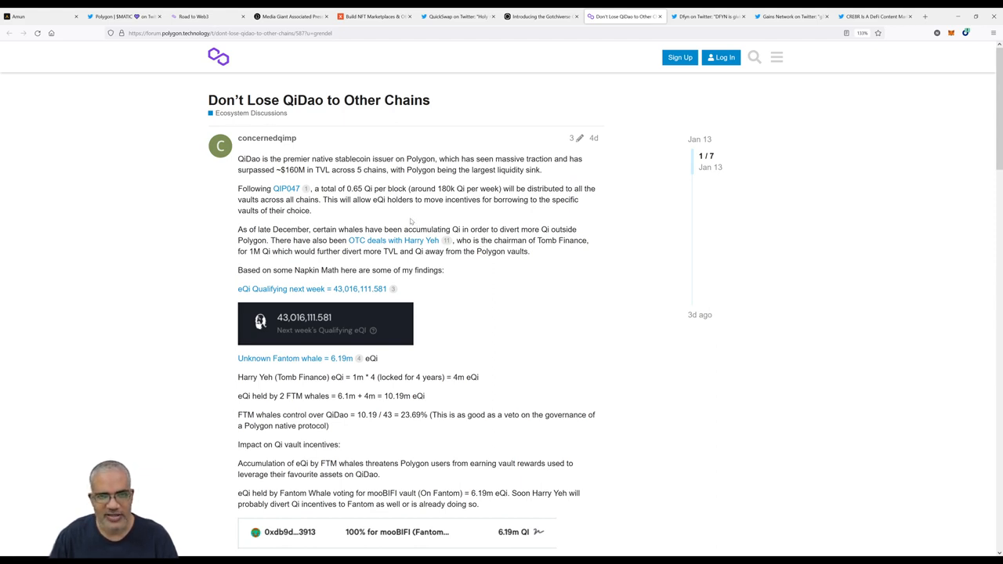
mouse_move(484, 169)
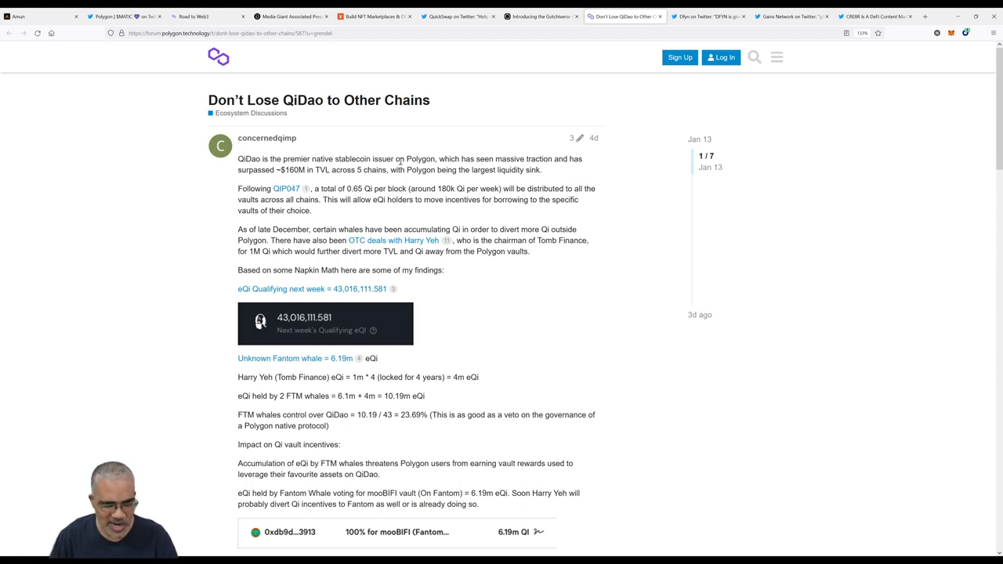
mouse_move(475, 285)
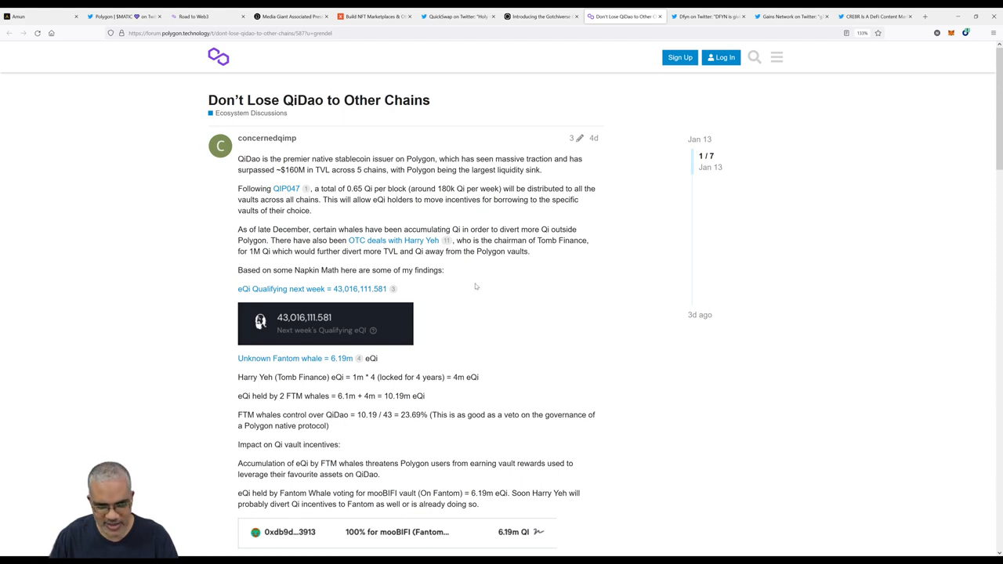
mouse_move(477, 285)
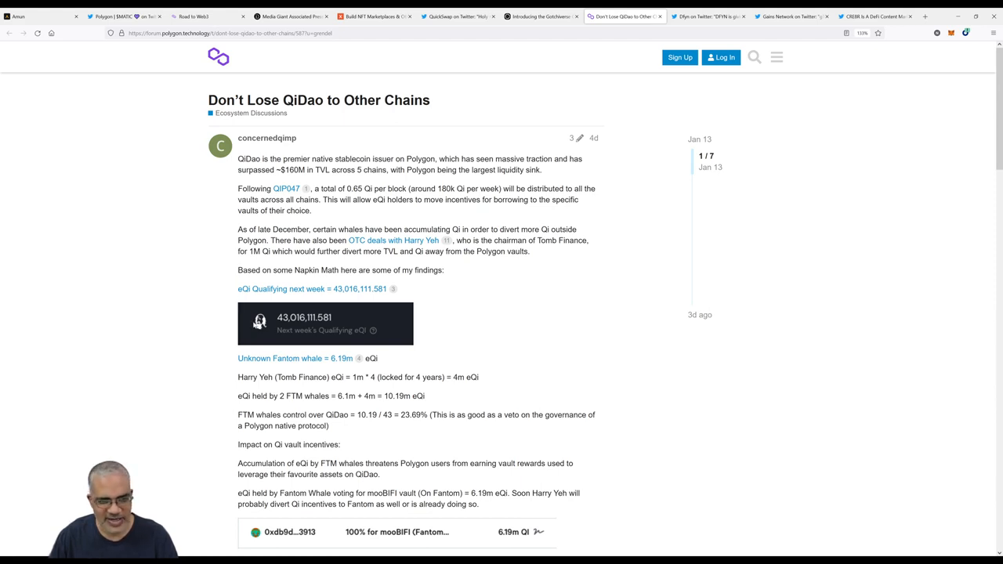
mouse_move(435, 367)
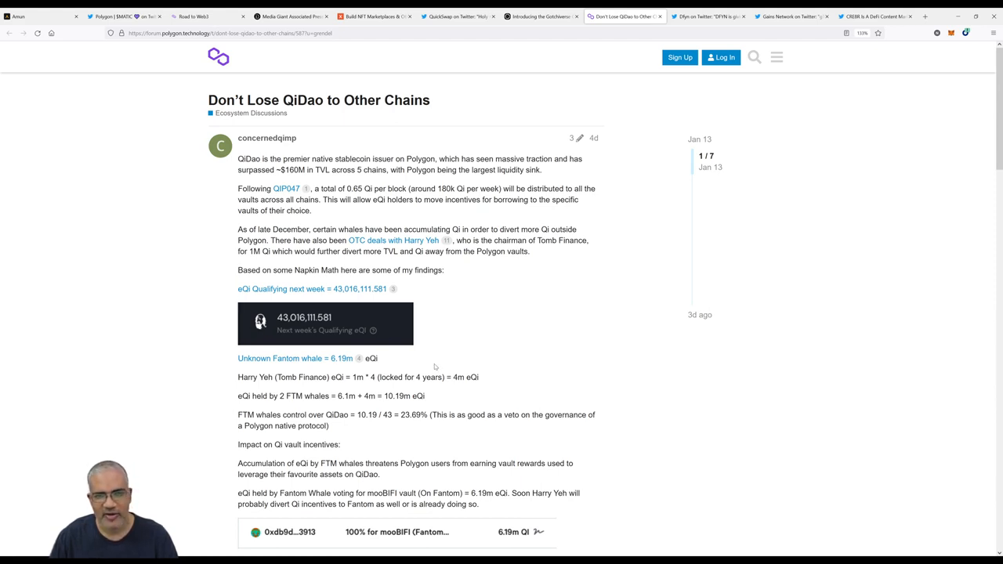
mouse_move(267, 457)
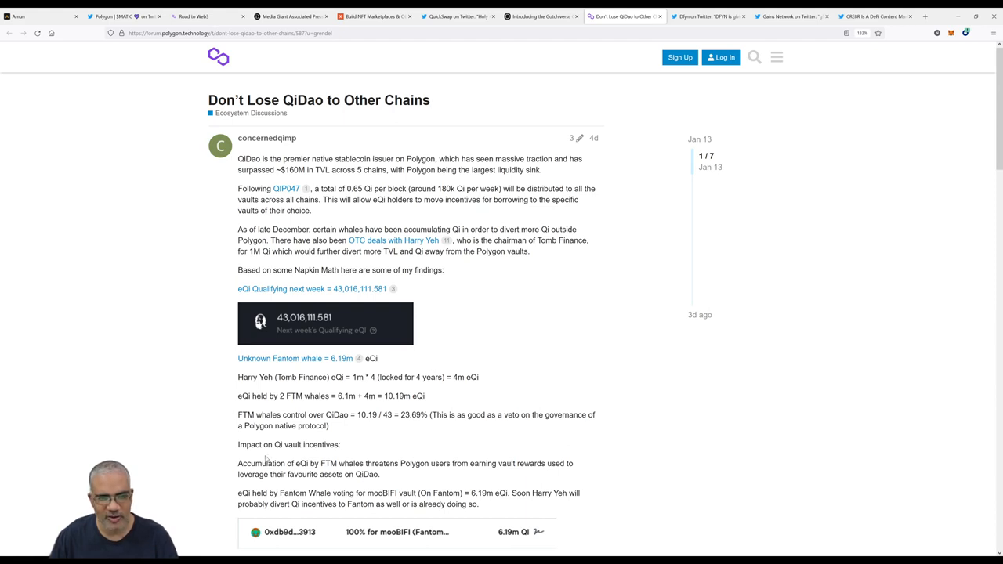
mouse_move(526, 312)
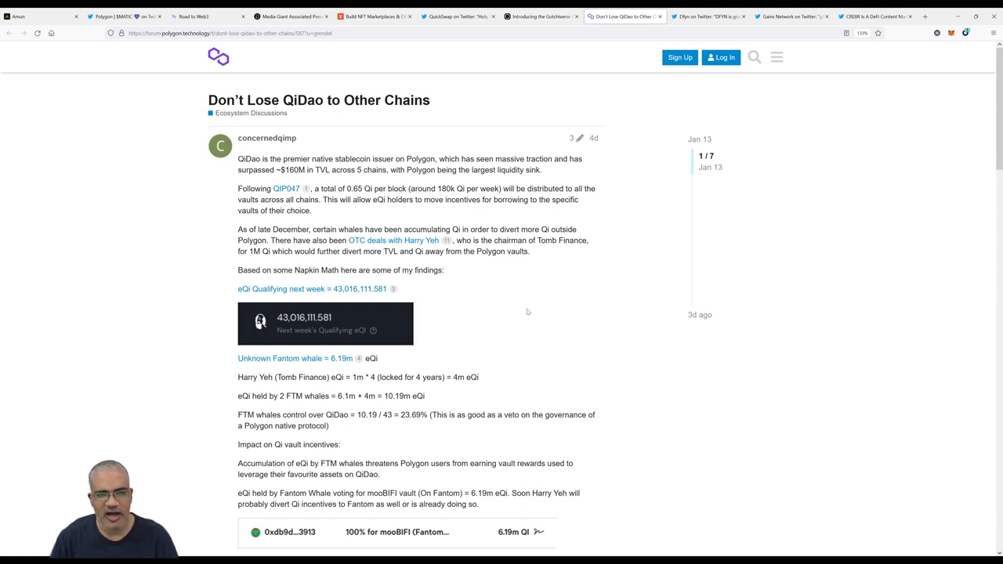
scroll("down", 3)
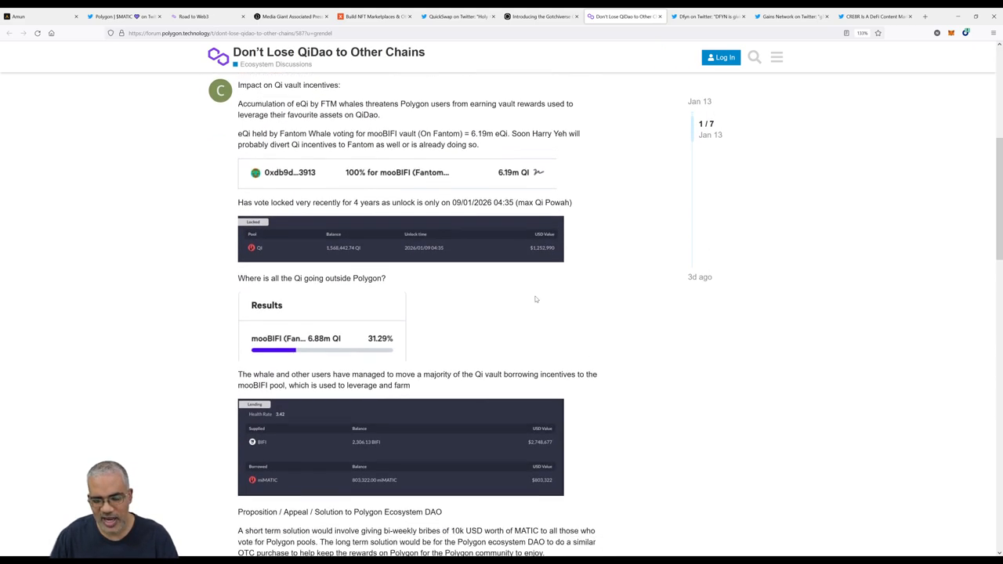
scroll("down", 3)
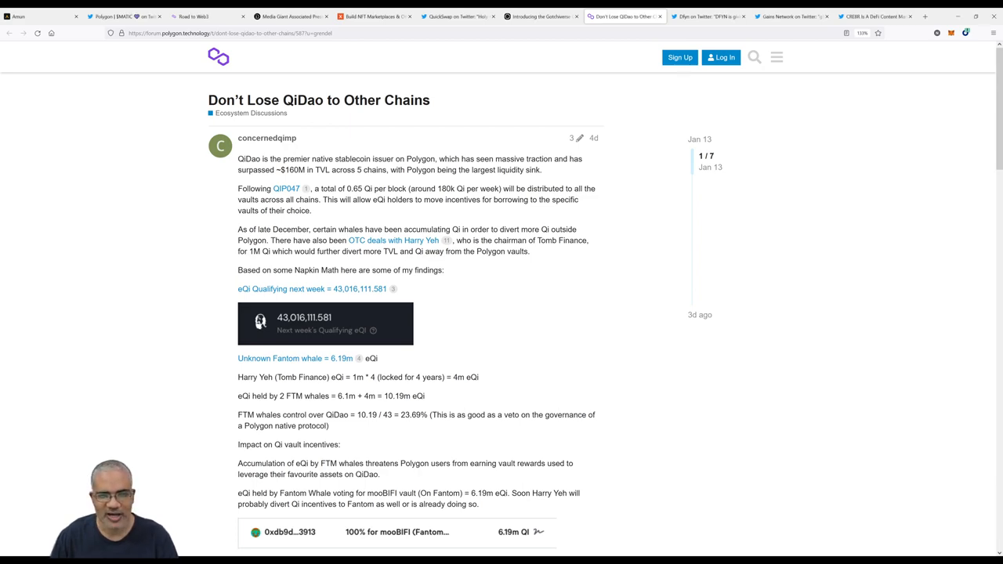
View the Dfyn MATIC rewards tweet and enlarge its Launch Farms promo image.
left_click(705, 16)
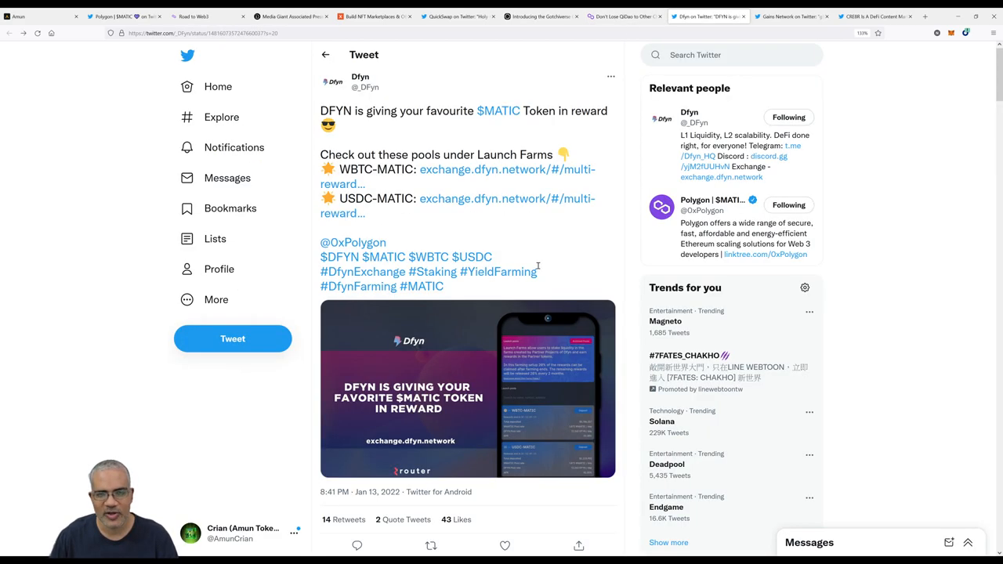
mouse_move(473, 213)
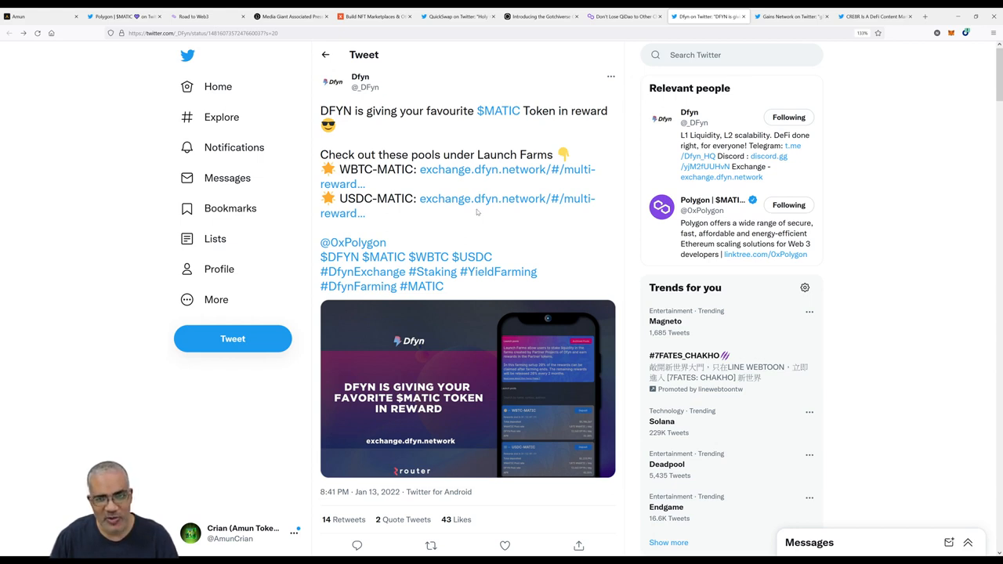
mouse_move(470, 226)
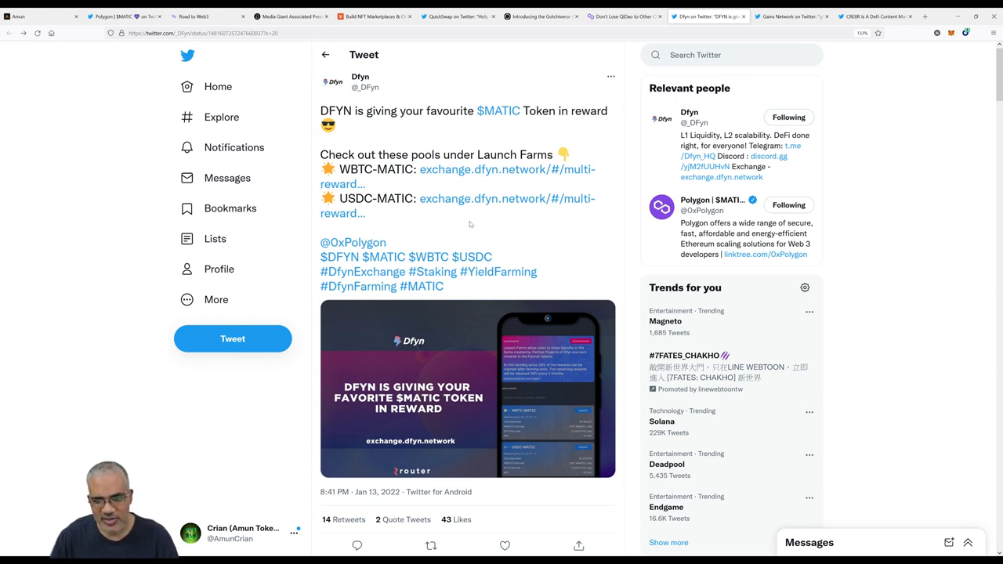
left_click(467, 388)
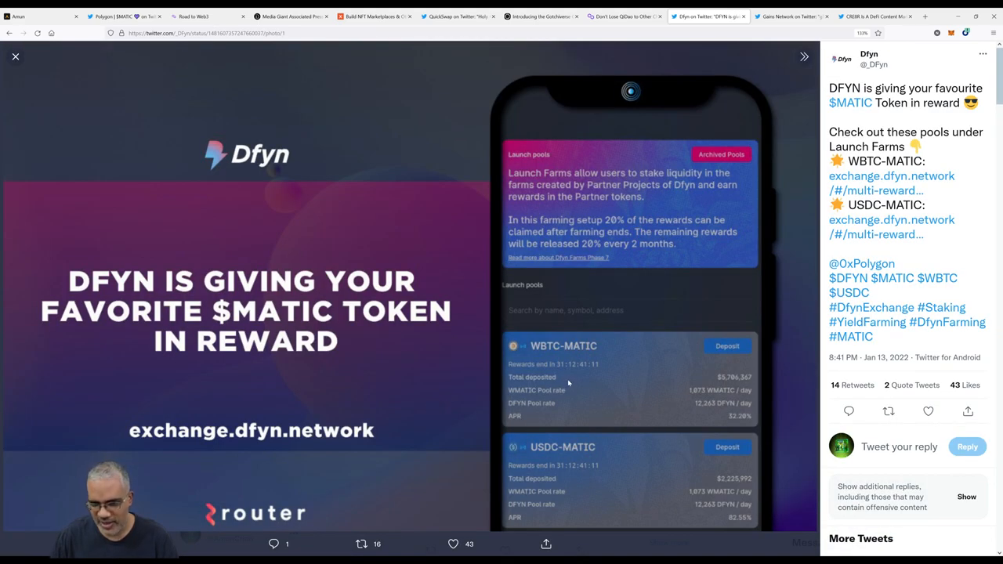
left_click(207, 15)
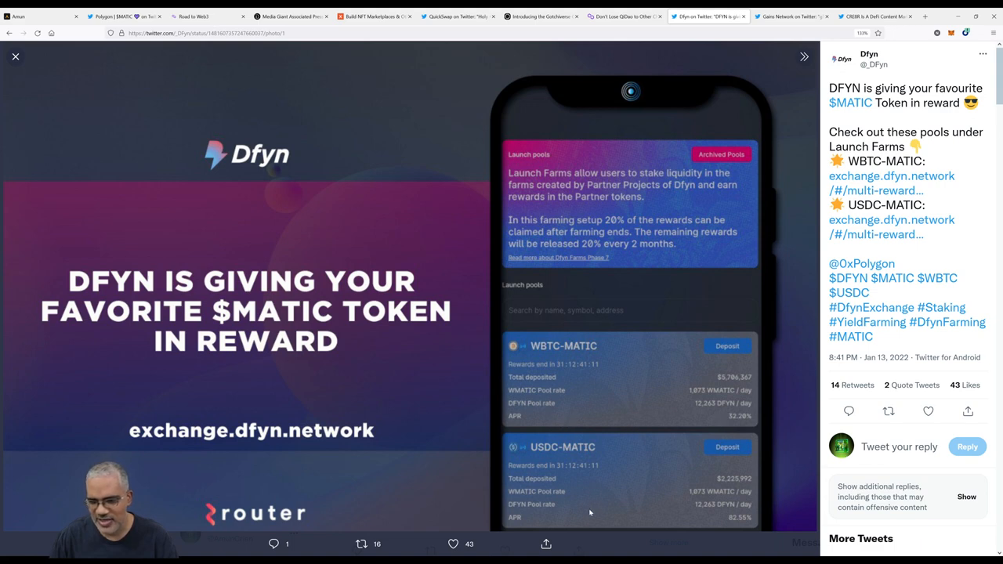
mouse_move(571, 293)
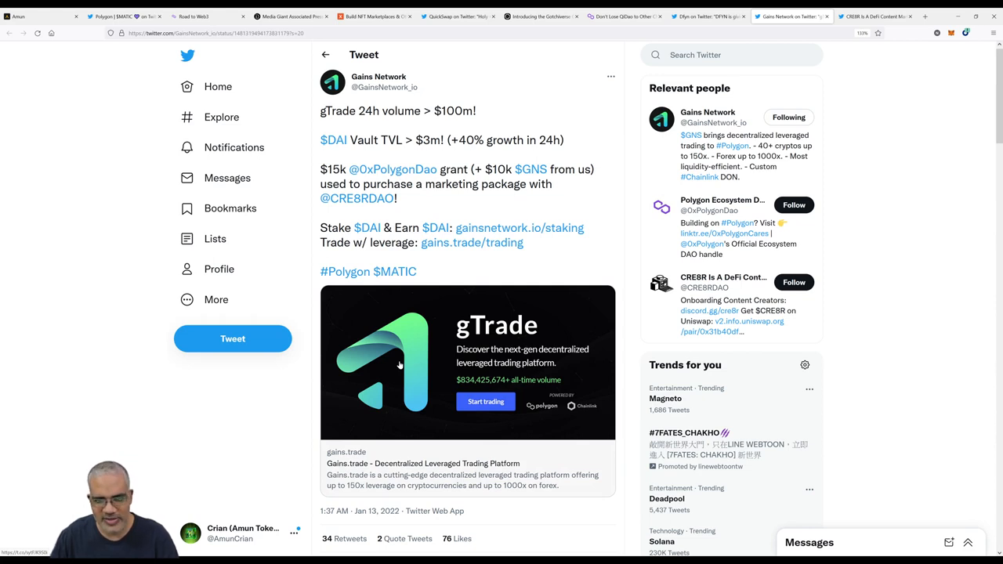
mouse_move(399, 365)
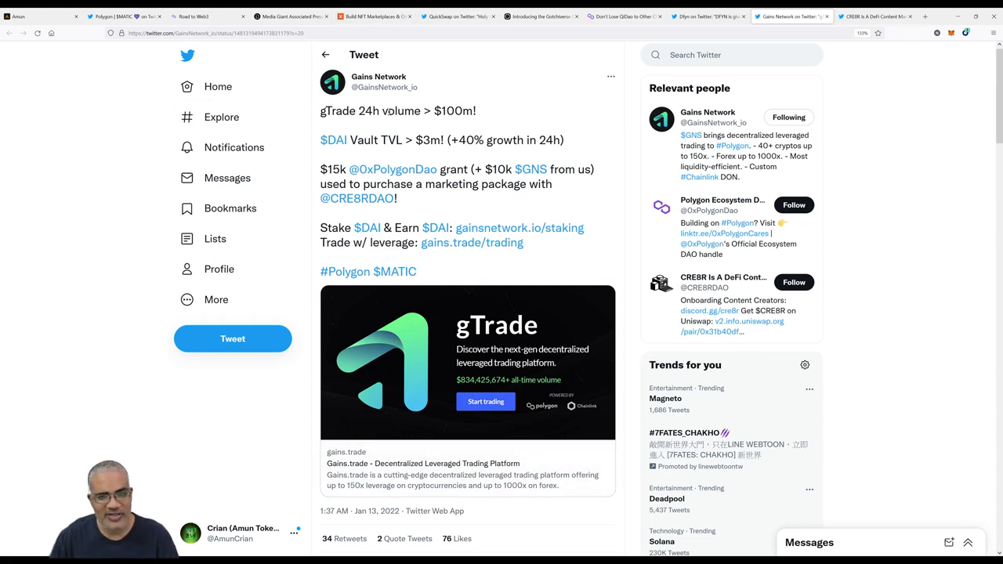
mouse_move(366, 529)
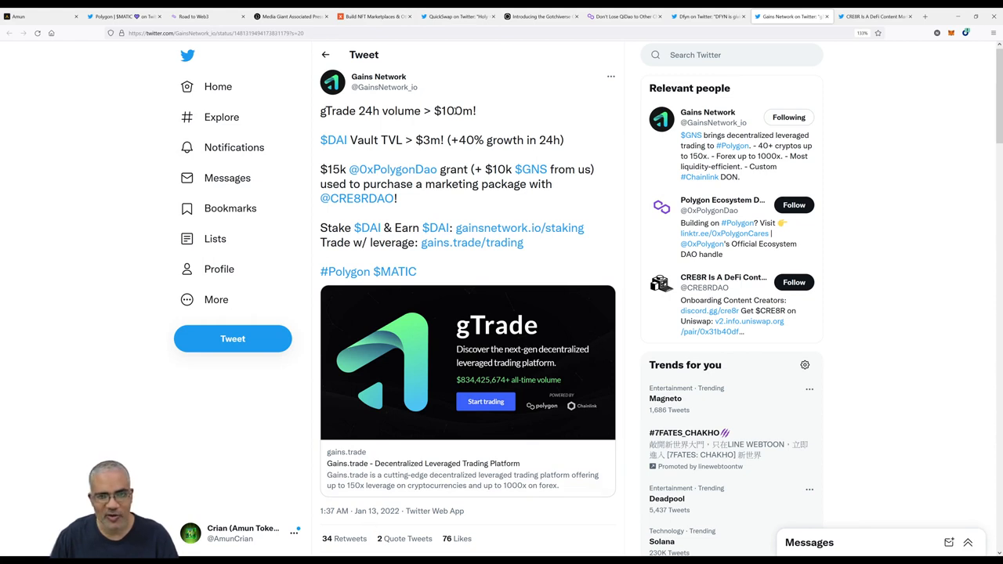
mouse_move(483, 111)
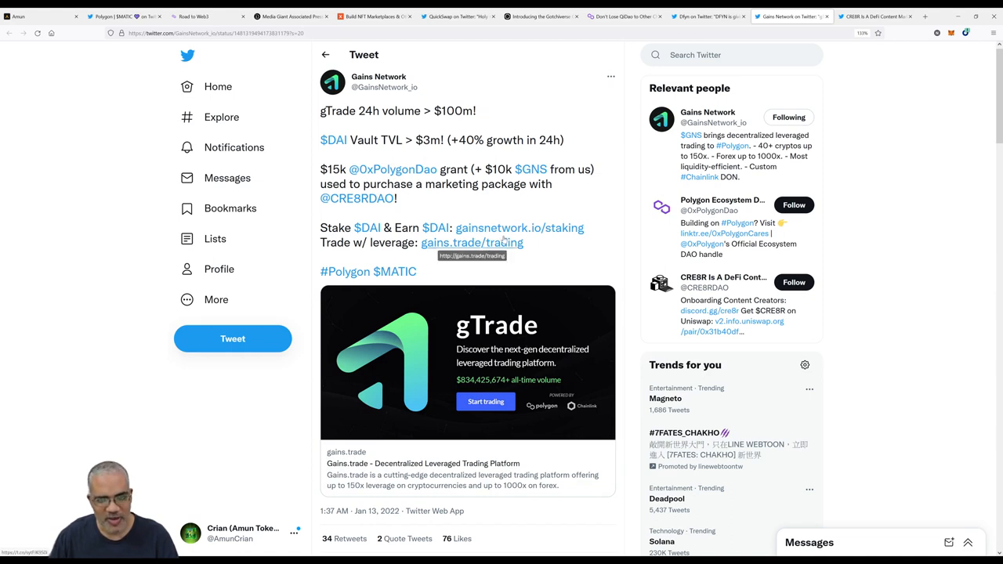
mouse_move(520, 227)
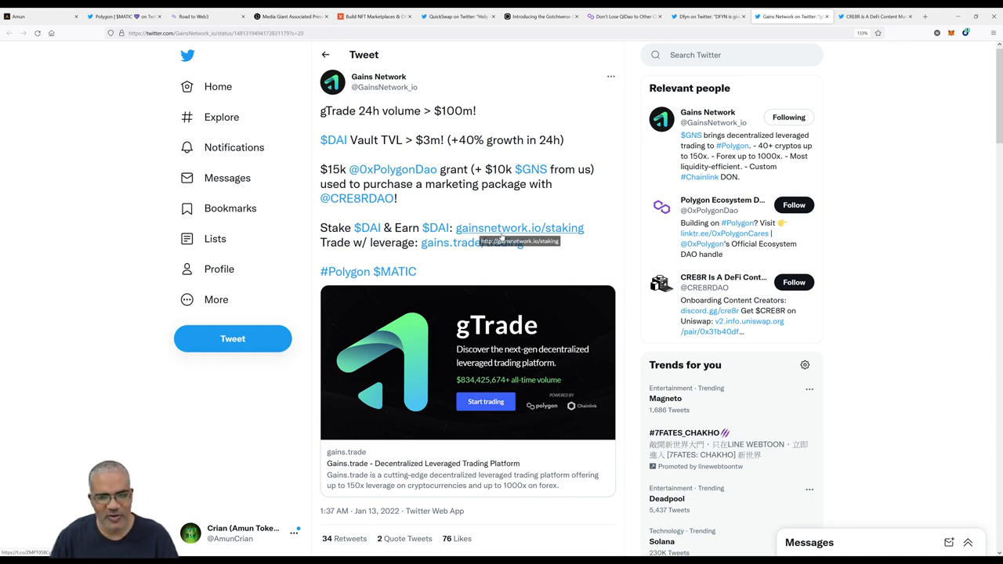
Return to the Gains Network tweet about gTrade passing $100M daily volume.
left_click(207, 16)
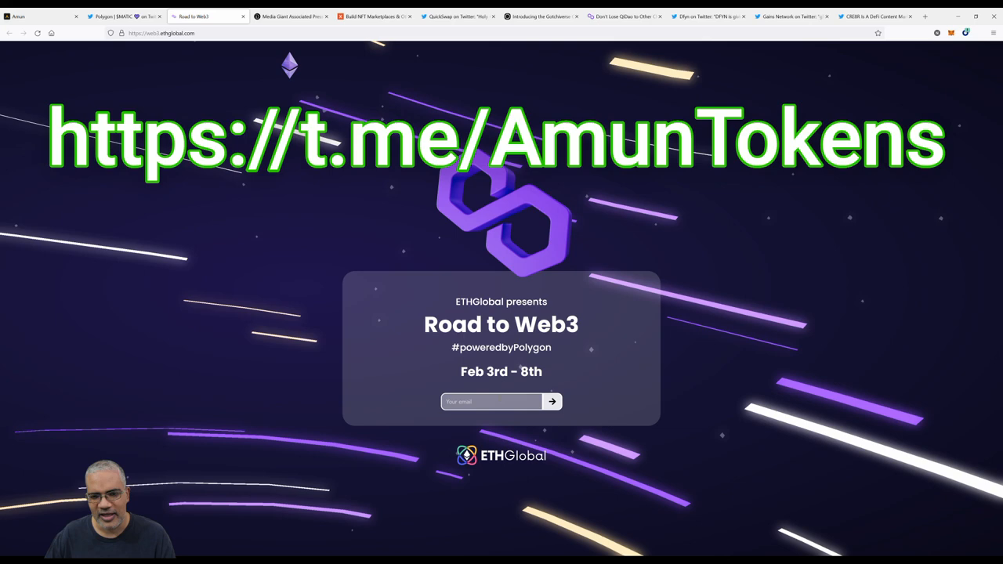
left_click(791, 15)
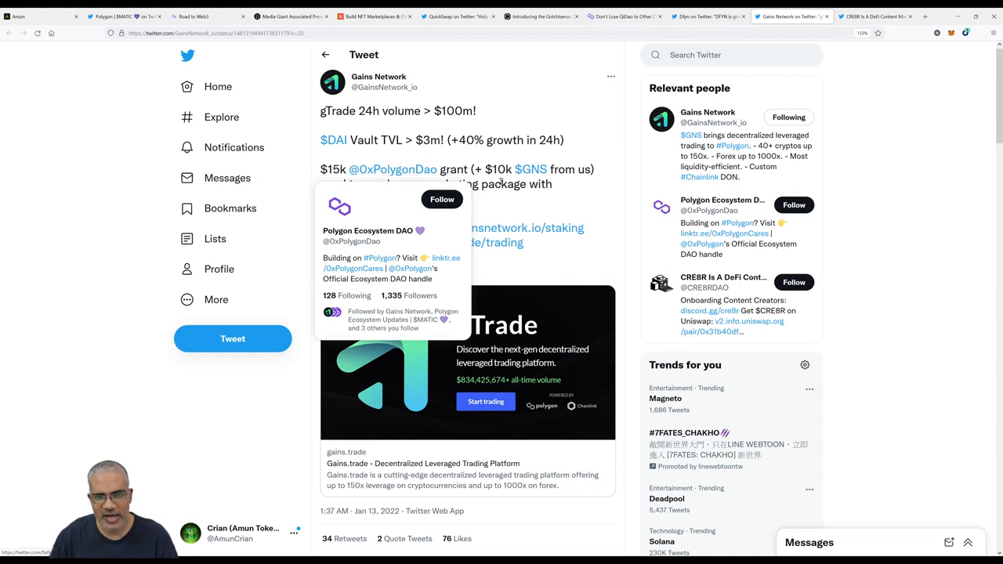
mouse_move(501, 181)
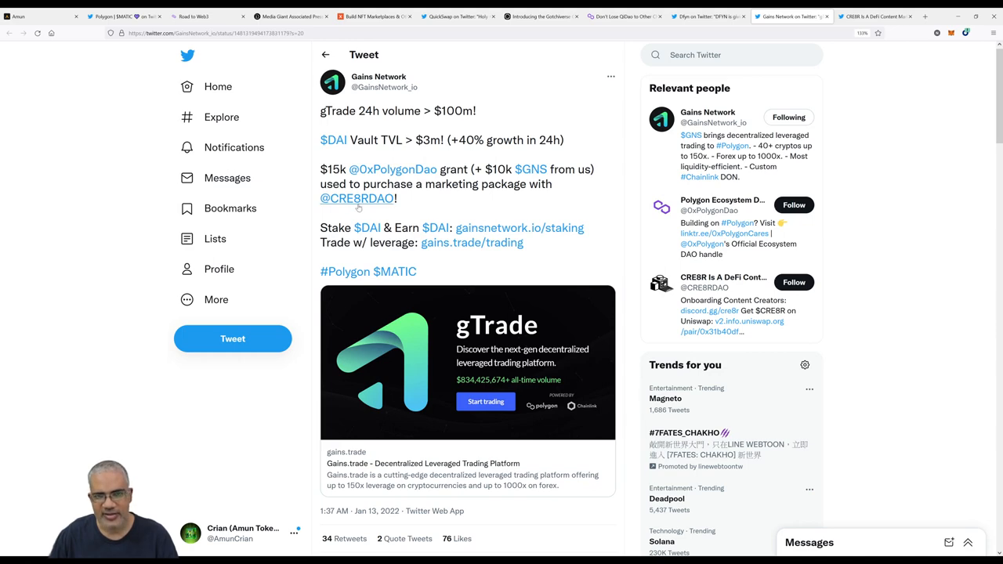
left_click(357, 197)
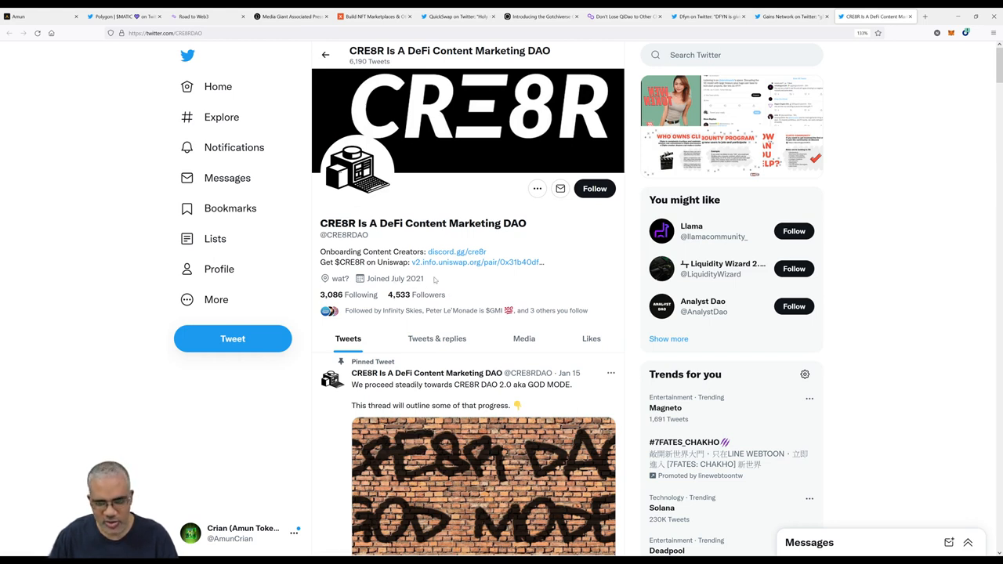
mouse_move(461, 282)
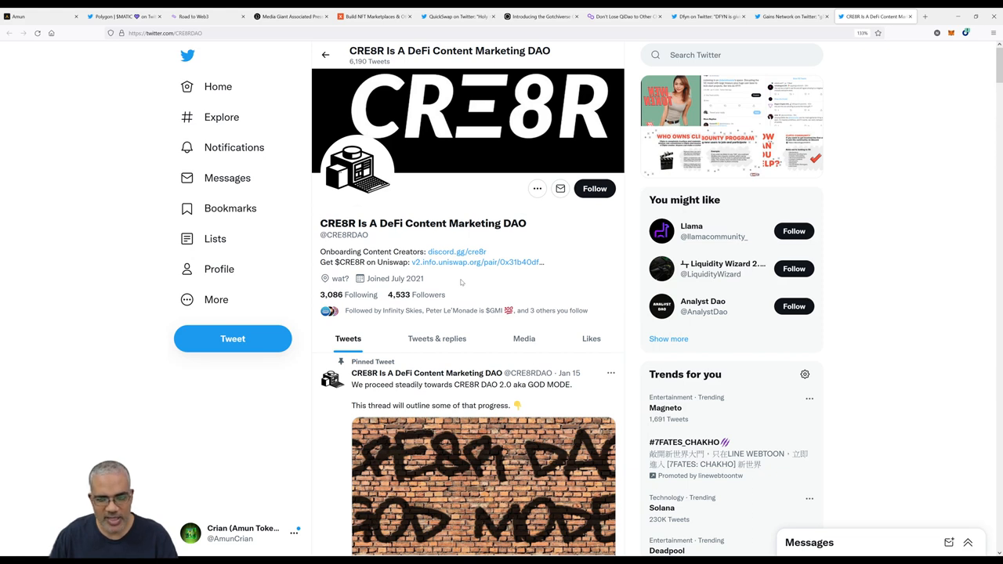